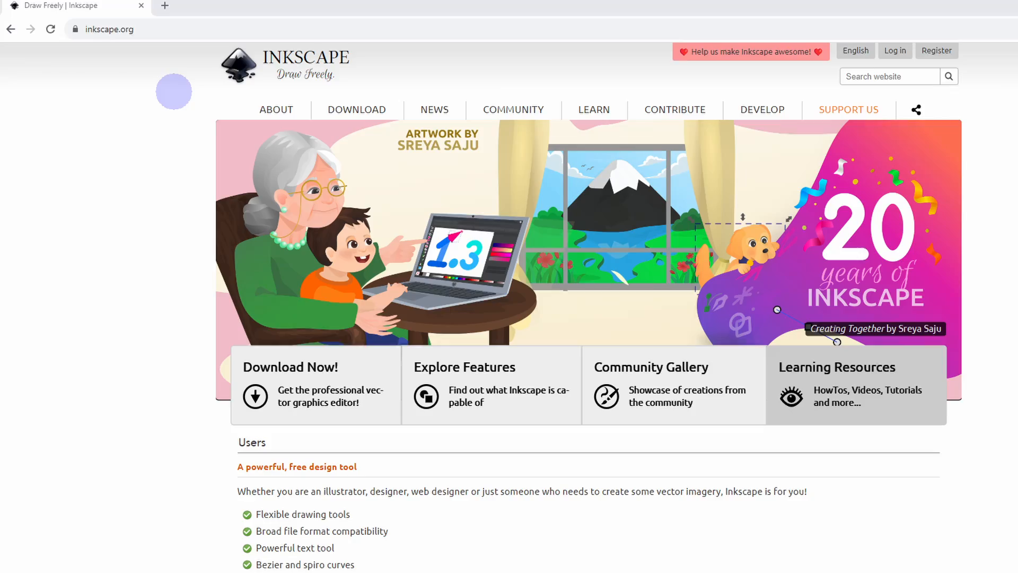
- Rename 'Layer 1' to 'Specifications and instructions' in the Layers and Objects panel
{"action": "scroll", "scroll_direction": "down", "scroll_amount": 3}
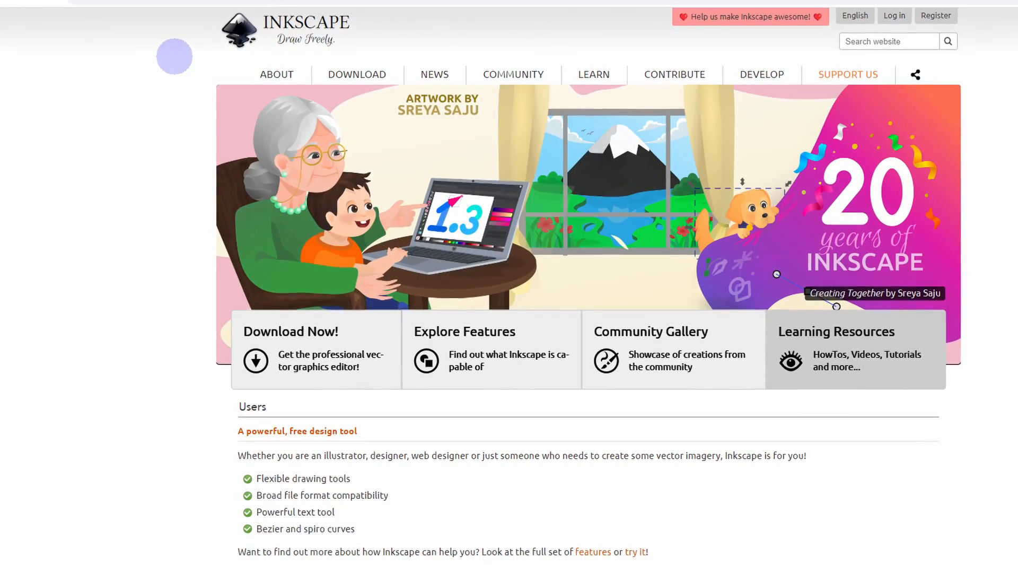
{"action": "scroll", "scroll_direction": "down", "scroll_amount": 3}
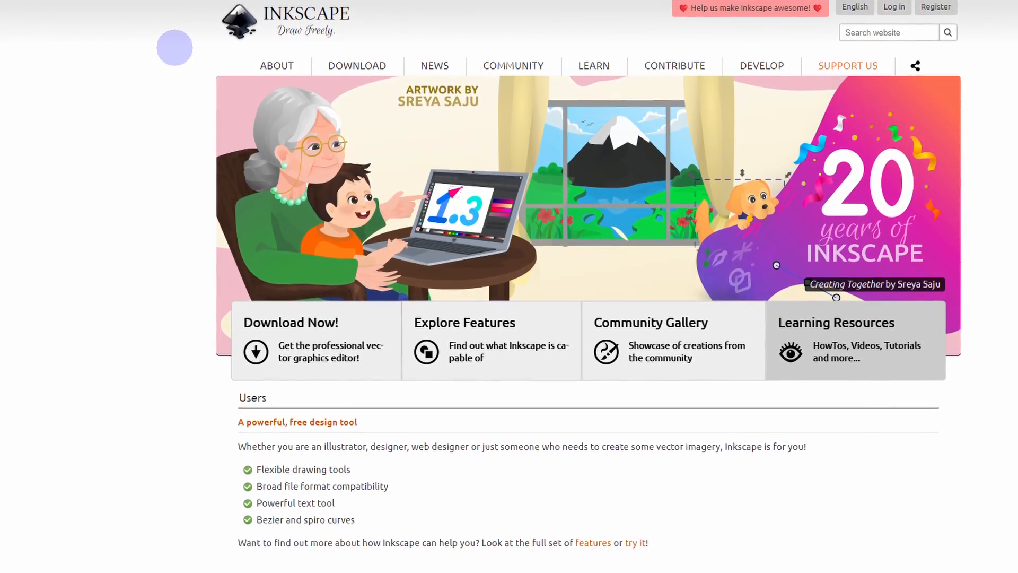
{"action": "scroll", "scroll_direction": "down", "scroll_amount": 3}
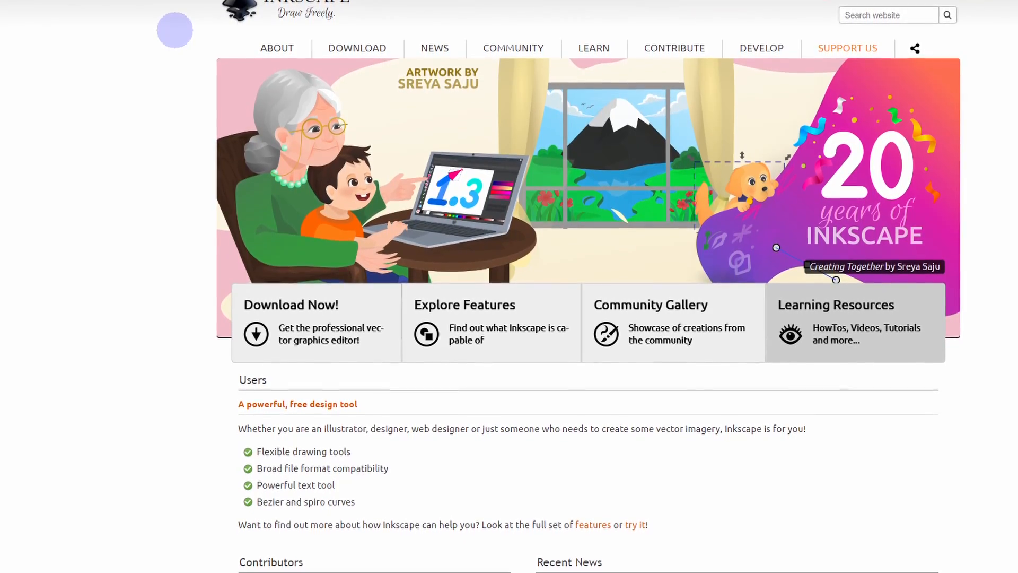
{"action": "scroll", "scroll_direction": "down", "scroll_amount": 3}
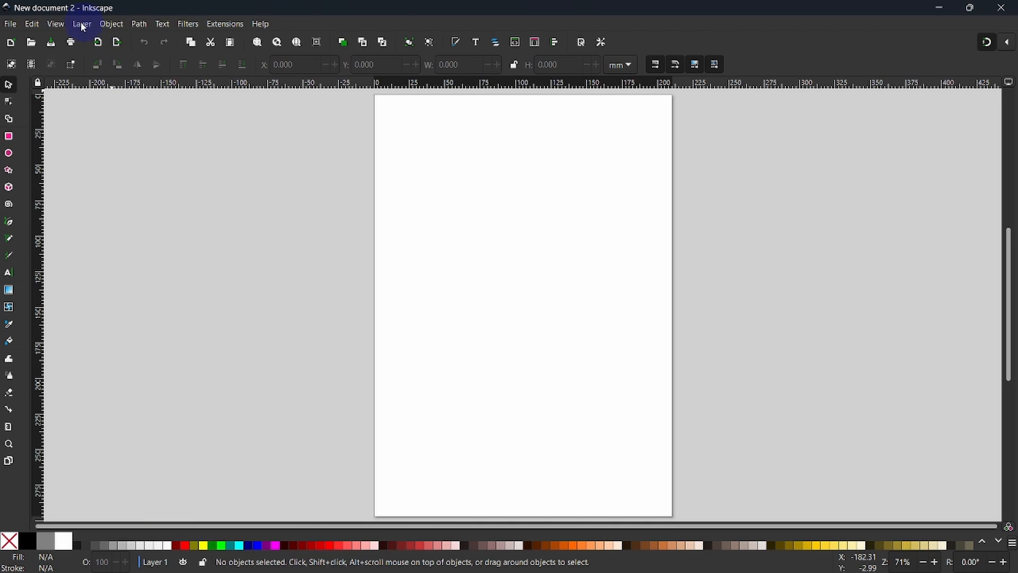
{"action": "left_click", "coordinate": [81, 24]}
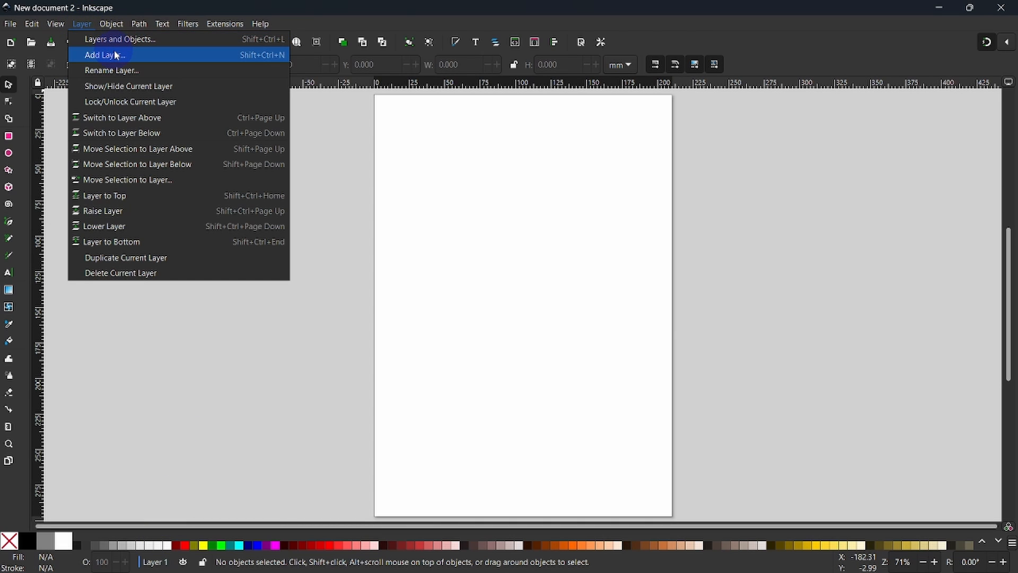
{"action": "left_click", "coordinate": [120, 39]}
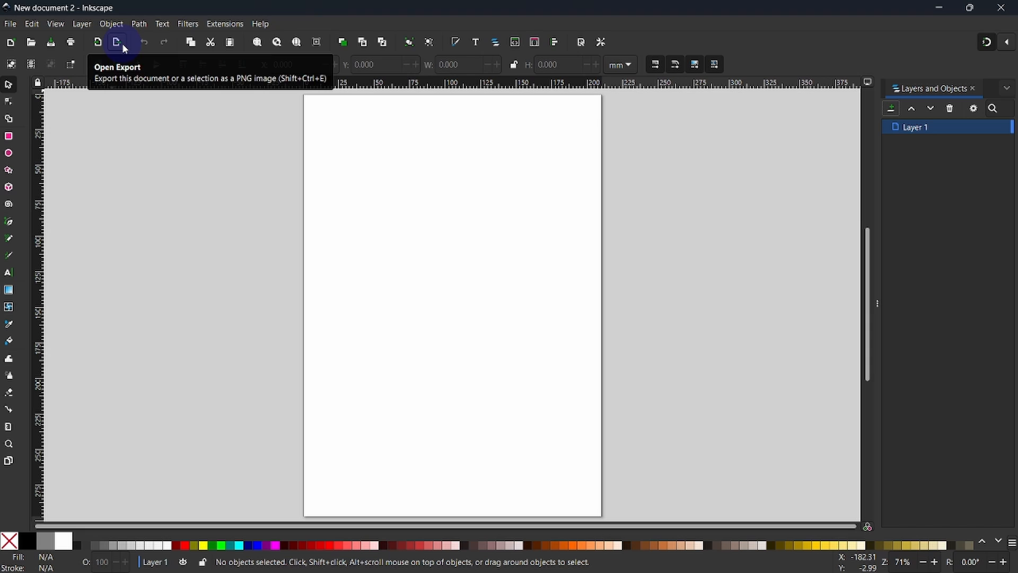
{"action": "mouse_move", "coordinate": [834, 109]}
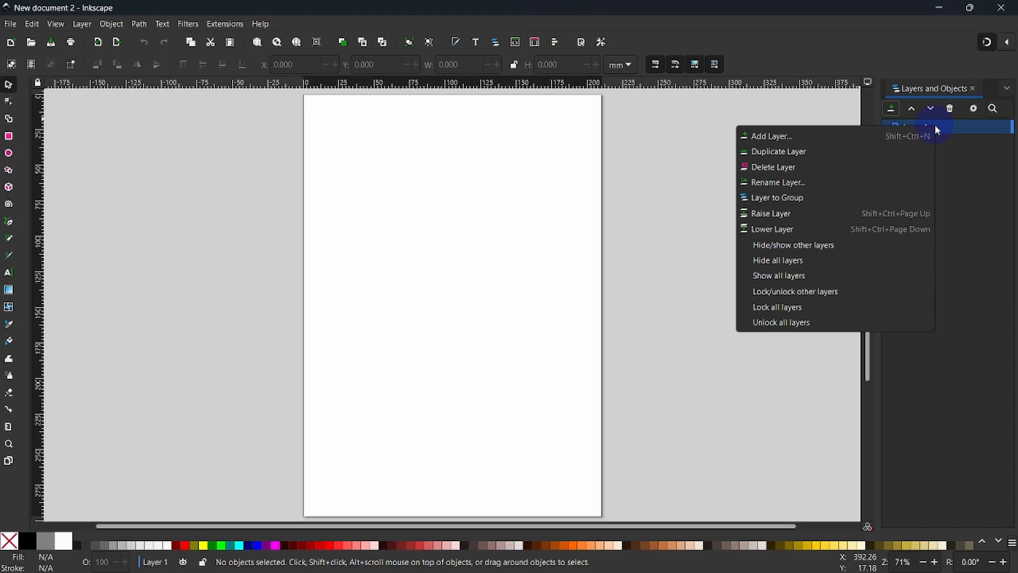
{"action": "mouse_move", "coordinate": [854, 167]}
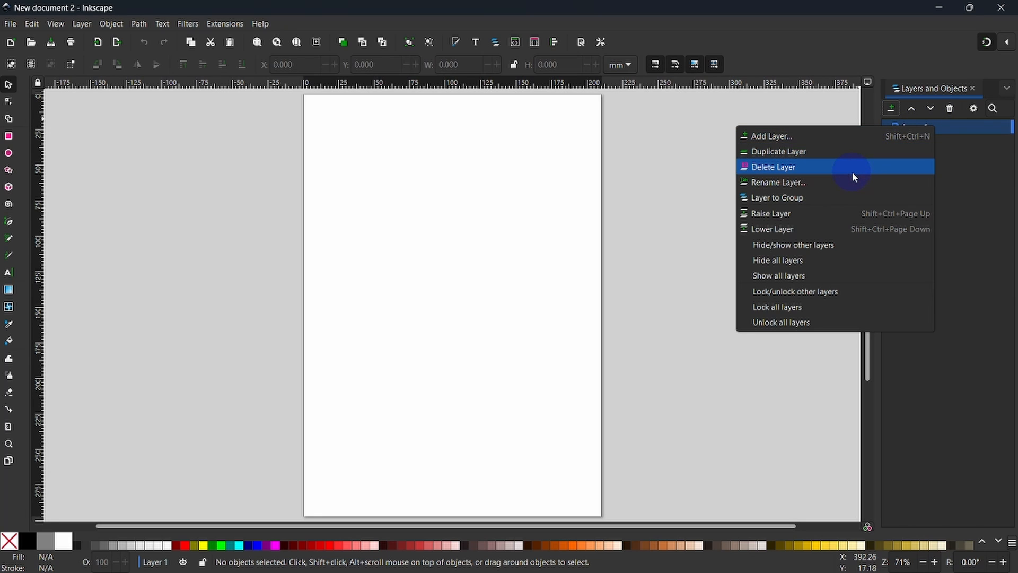
{"action": "left_click", "coordinate": [777, 183]}
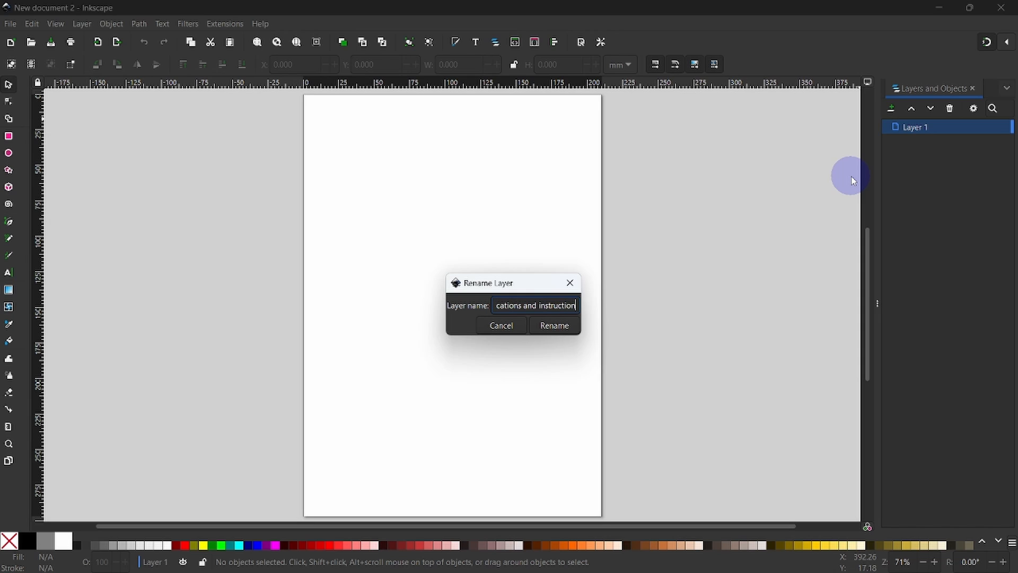
{"action": "type", "text": "s"}
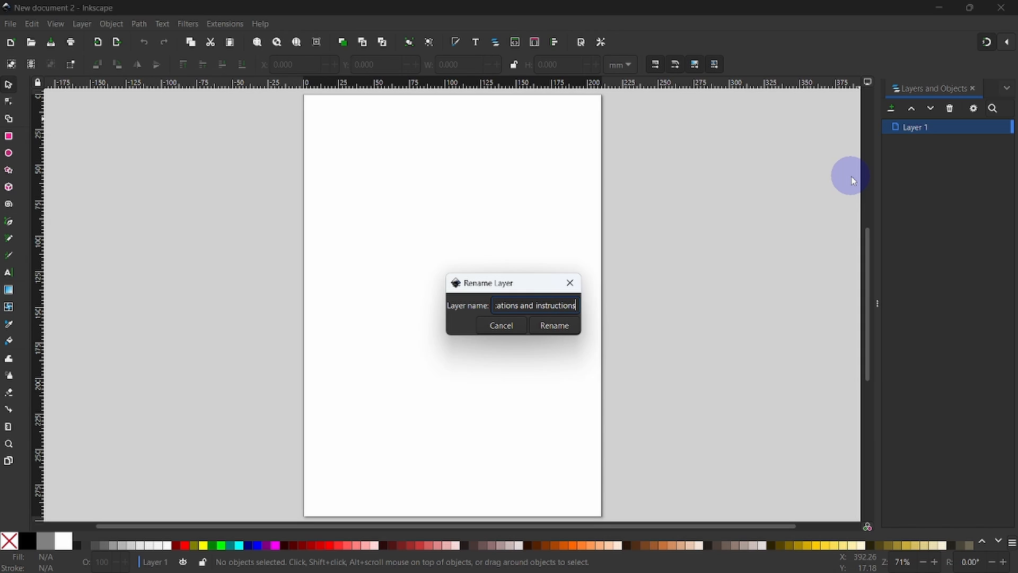
{"action": "mouse_move", "coordinate": [609, 312]}
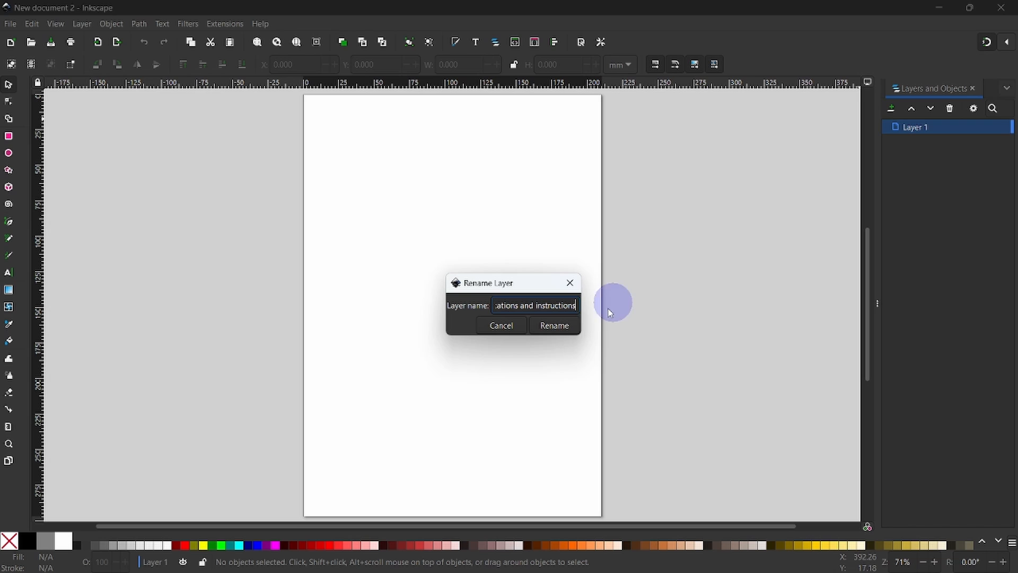
{"action": "left_click", "coordinate": [555, 325]}
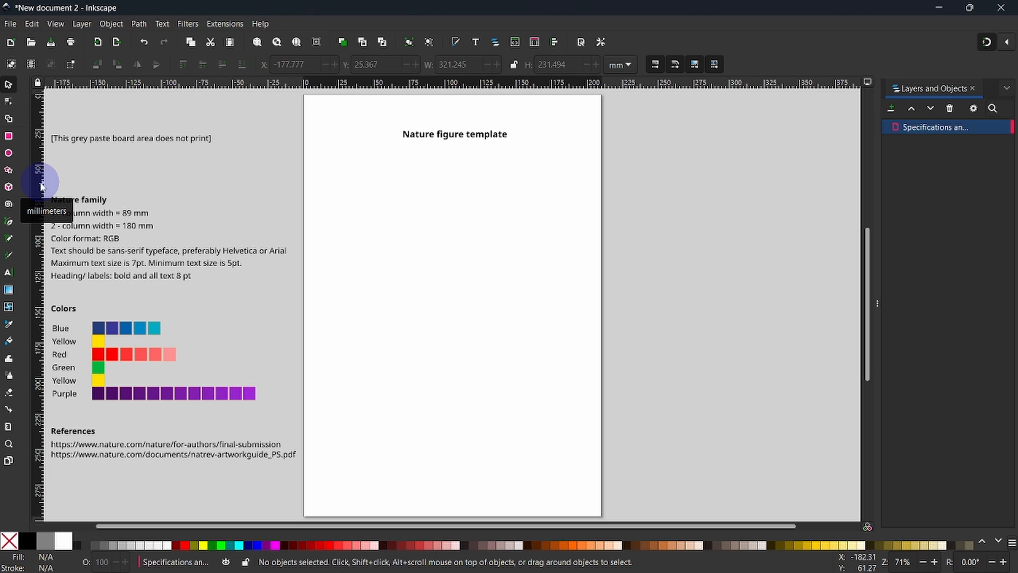
{"action": "mouse_move", "coordinate": [52, 188]}
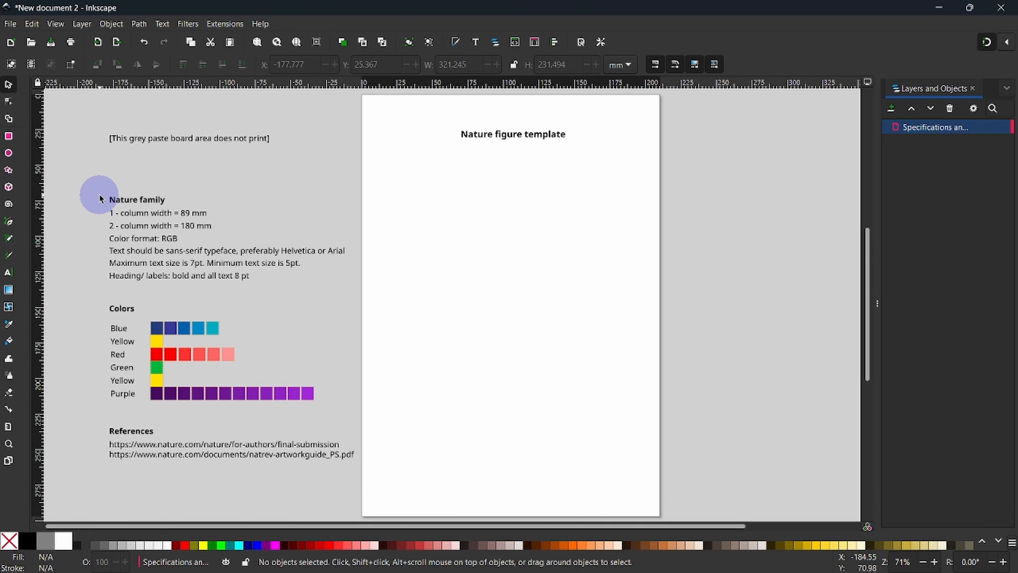
{"action": "mouse_move", "coordinate": [126, 204]}
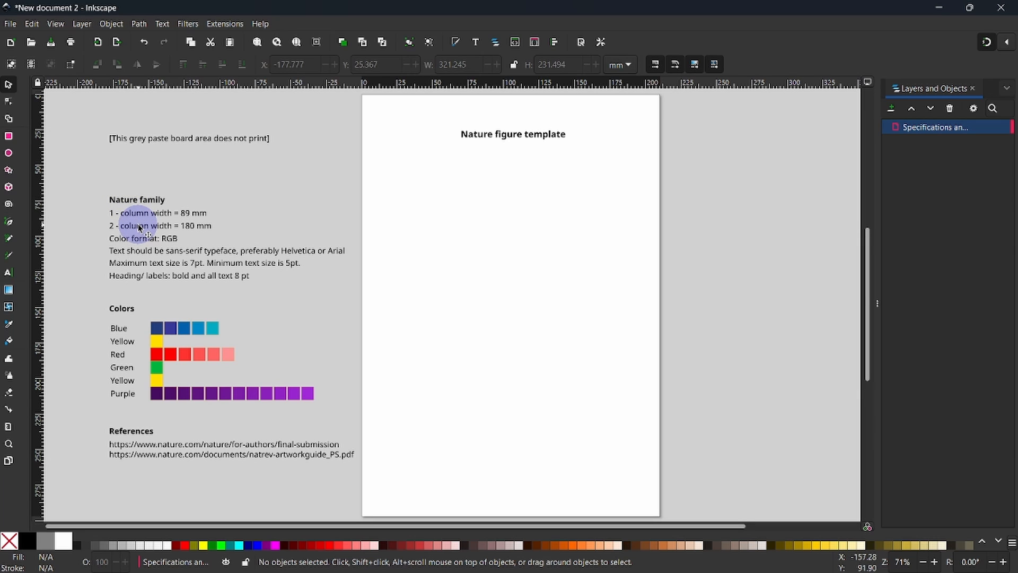
{"action": "mouse_move", "coordinate": [139, 232]}
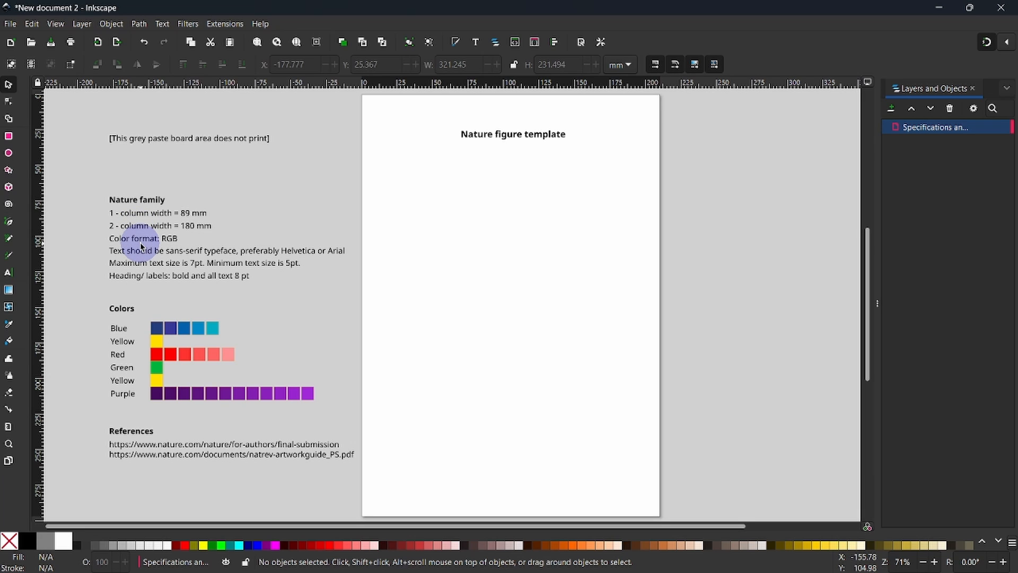
{"action": "mouse_move", "coordinate": [172, 273]}
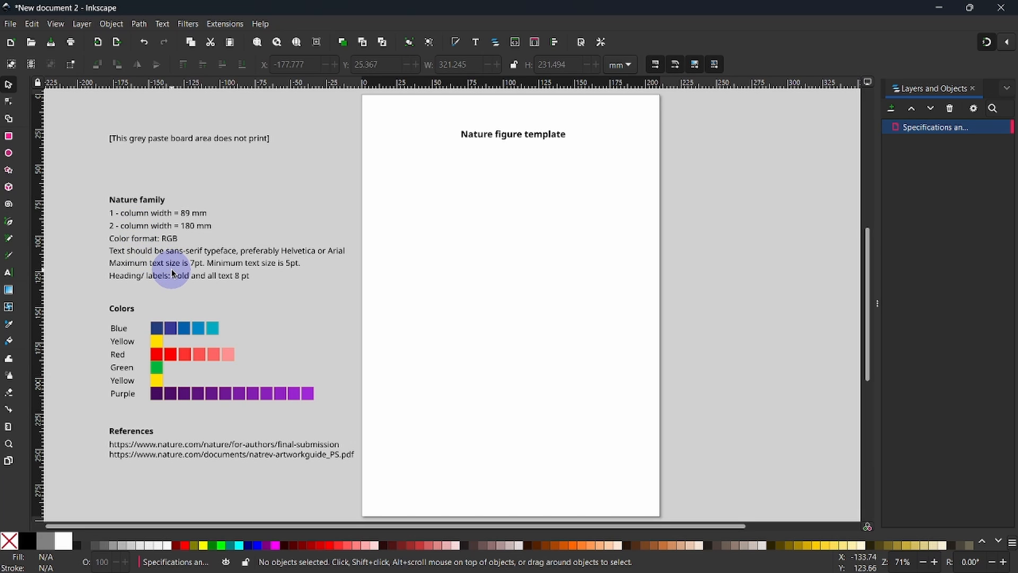
{"action": "mouse_move", "coordinate": [125, 316]}
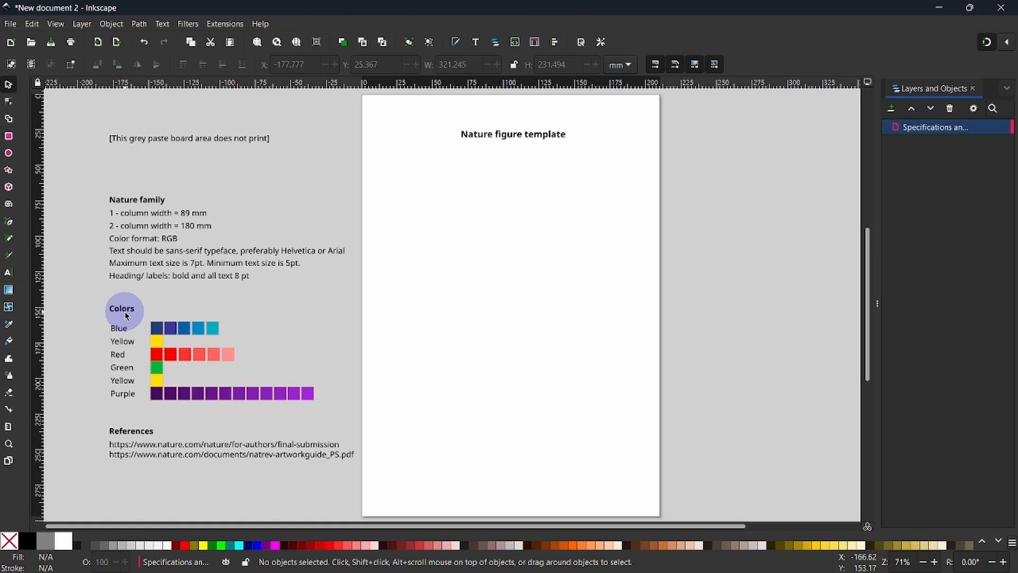
{"action": "mouse_move", "coordinate": [126, 318]}
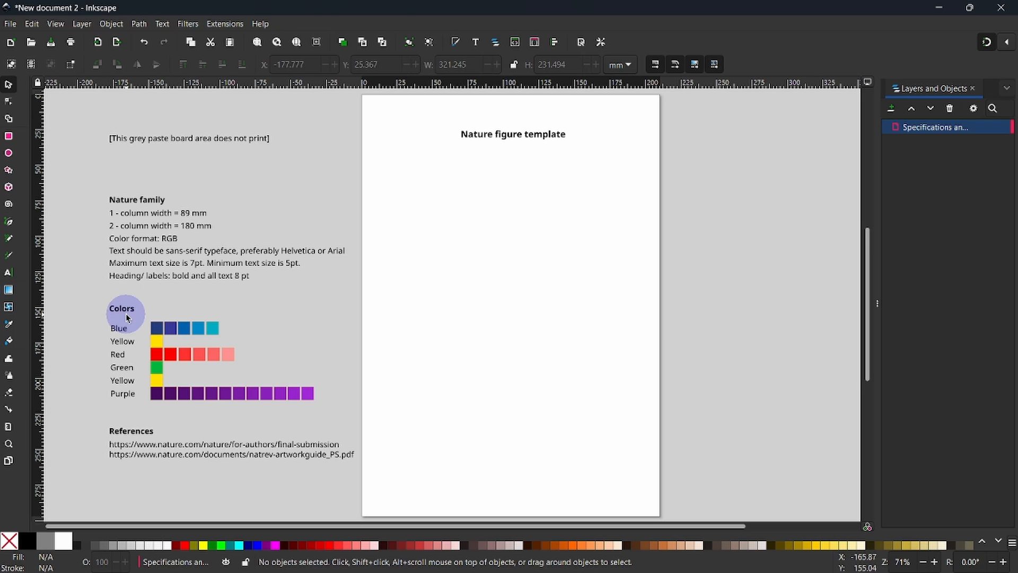
{"action": "mouse_move", "coordinate": [211, 456]}
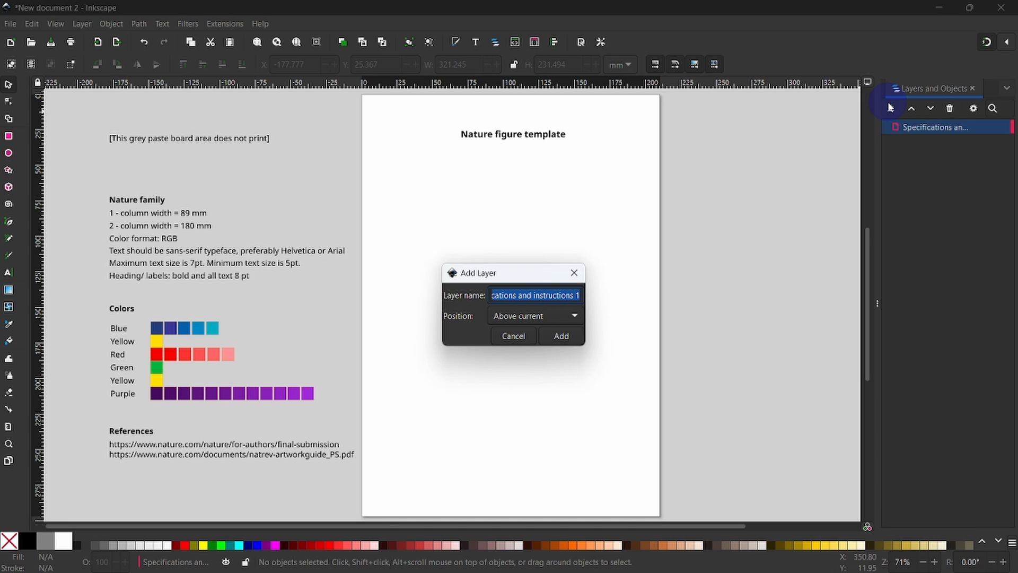
{"action": "mouse_move", "coordinate": [552, 283]}
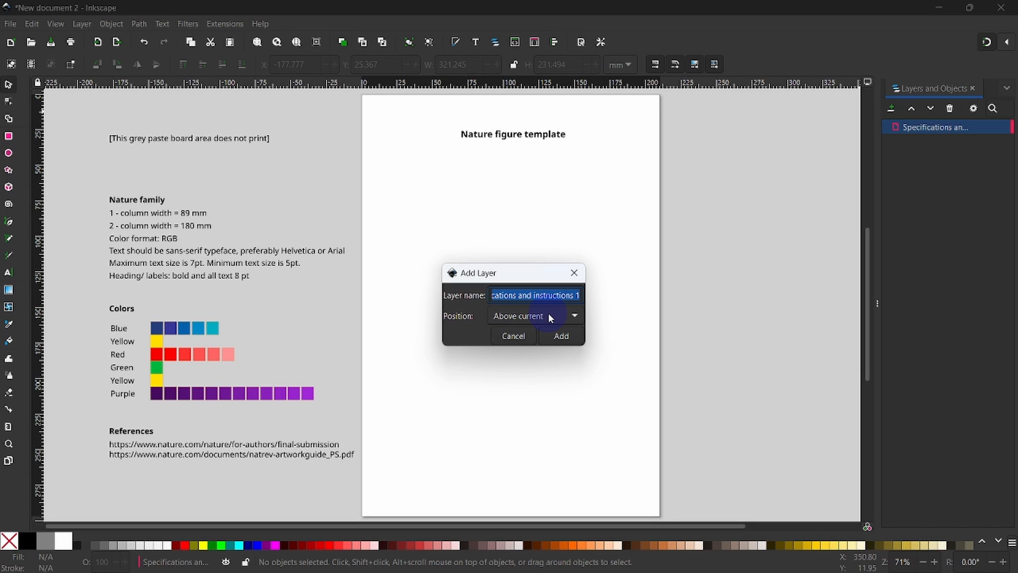
- Add a layer named '2 - column width 180 mm' above the current layer
{"action": "type", "text": "2"}
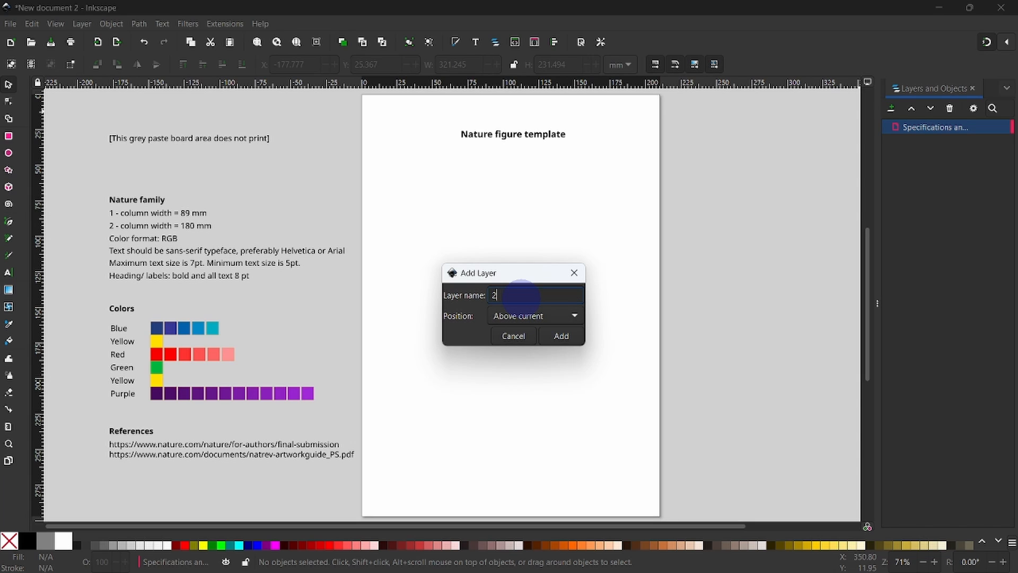
{"action": "type", "text": "- col"}
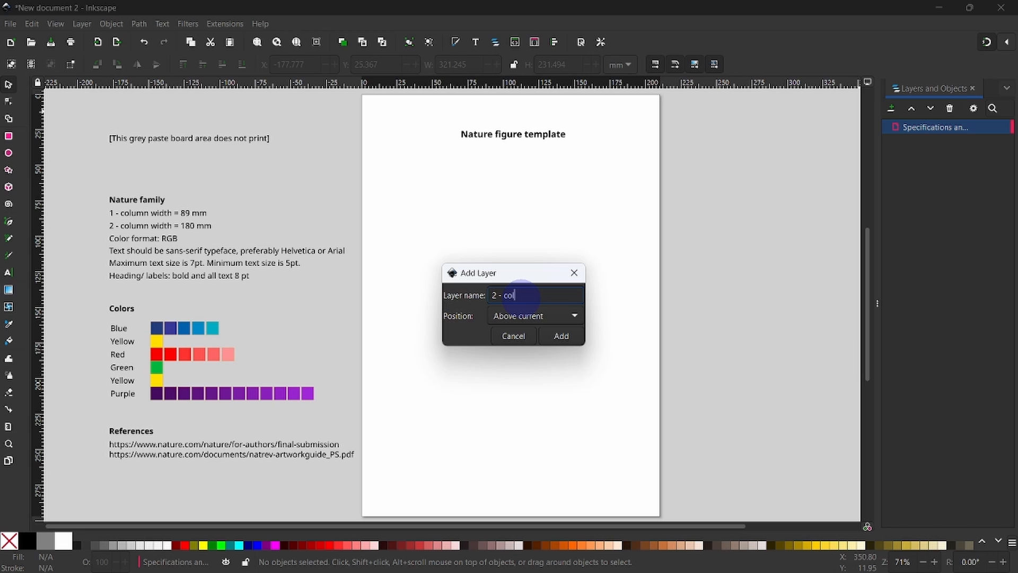
{"action": "type", "text": "lumn wi"}
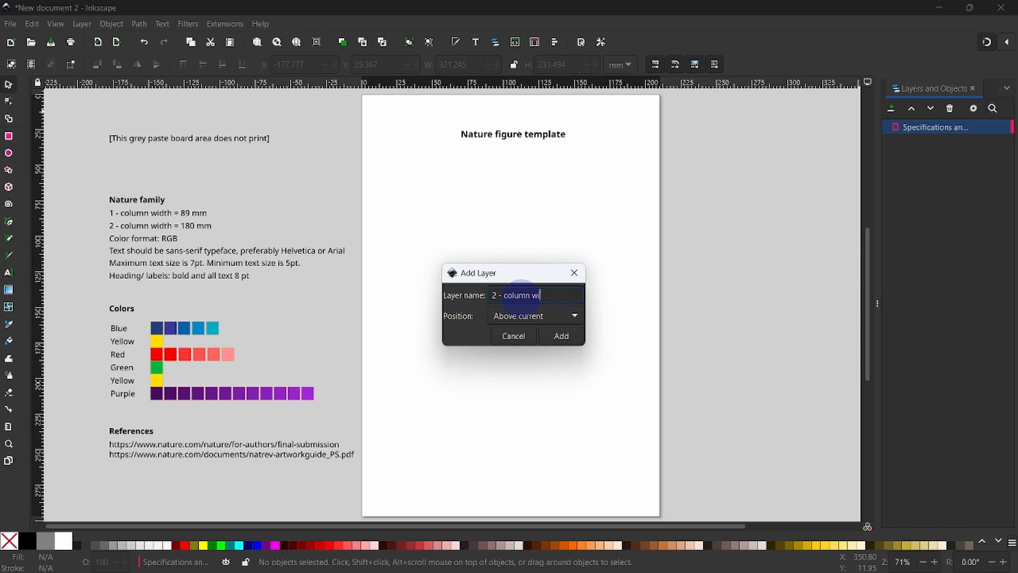
{"action": "type", "text": "dth 180 mm"}
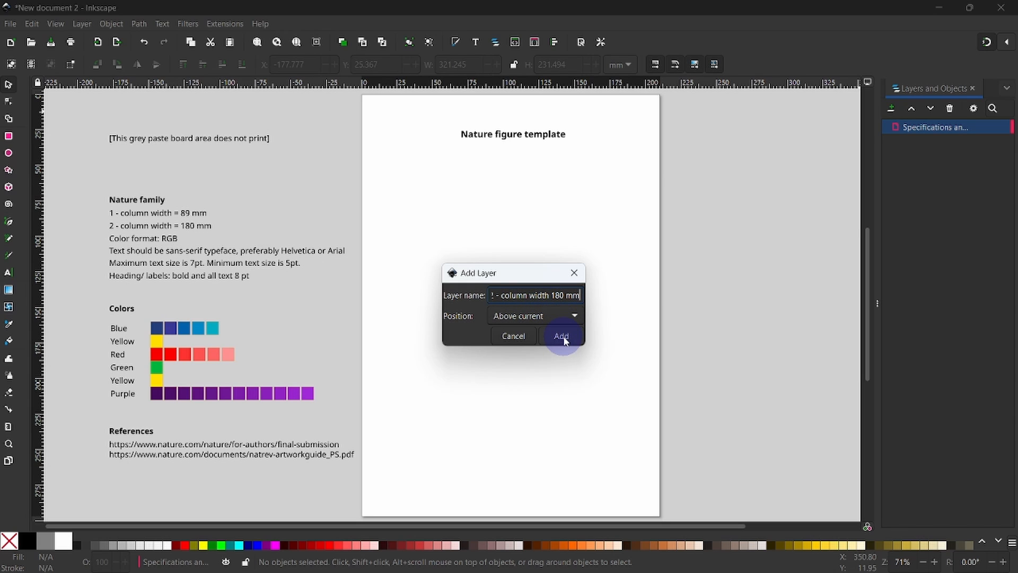
{"action": "left_click", "coordinate": [561, 335]}
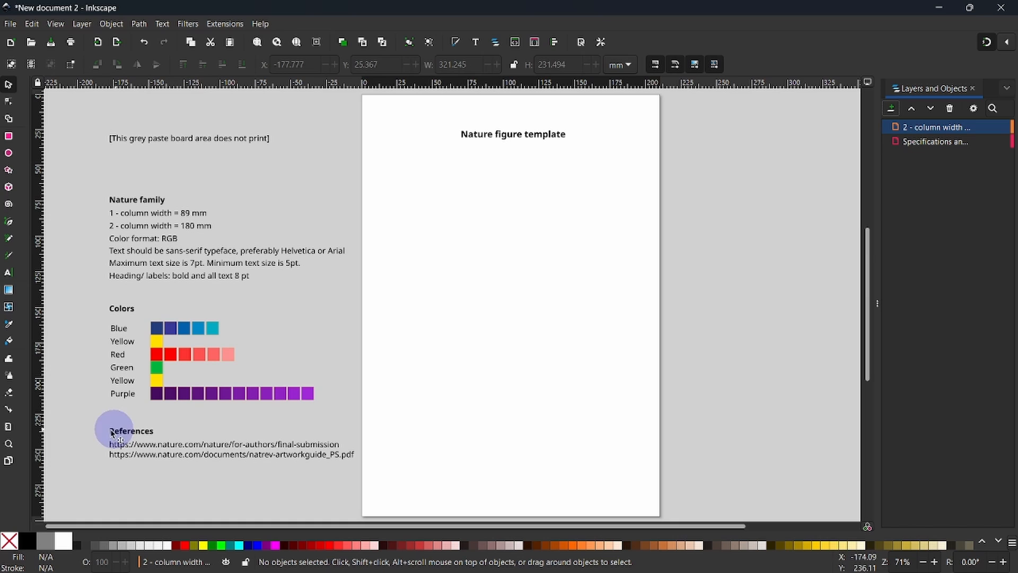
- Set a 13.5 mm page margin on all sides with the Pages tool
{"action": "left_click", "coordinate": [9, 461]}
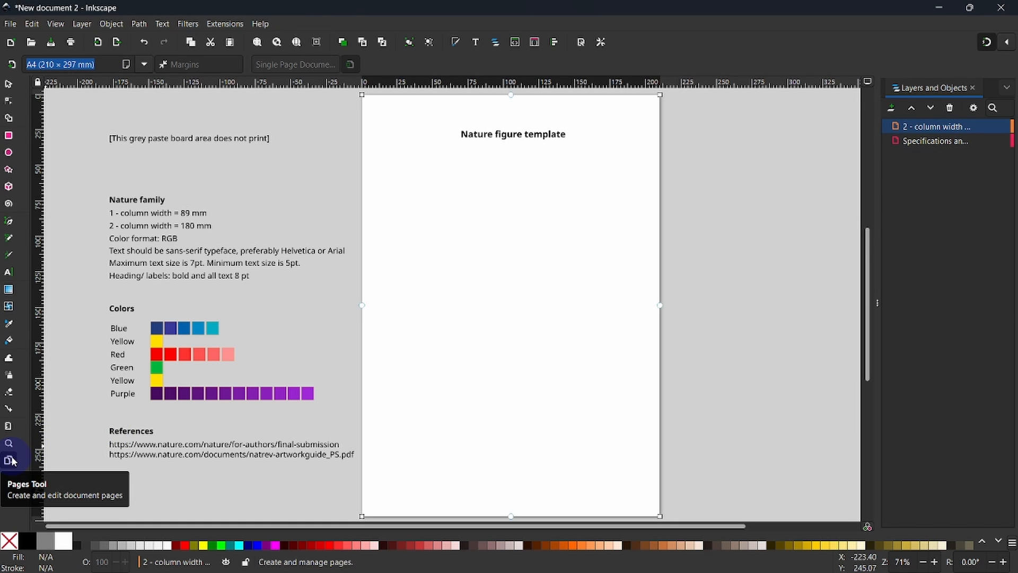
{"action": "mouse_move", "coordinate": [93, 348]}
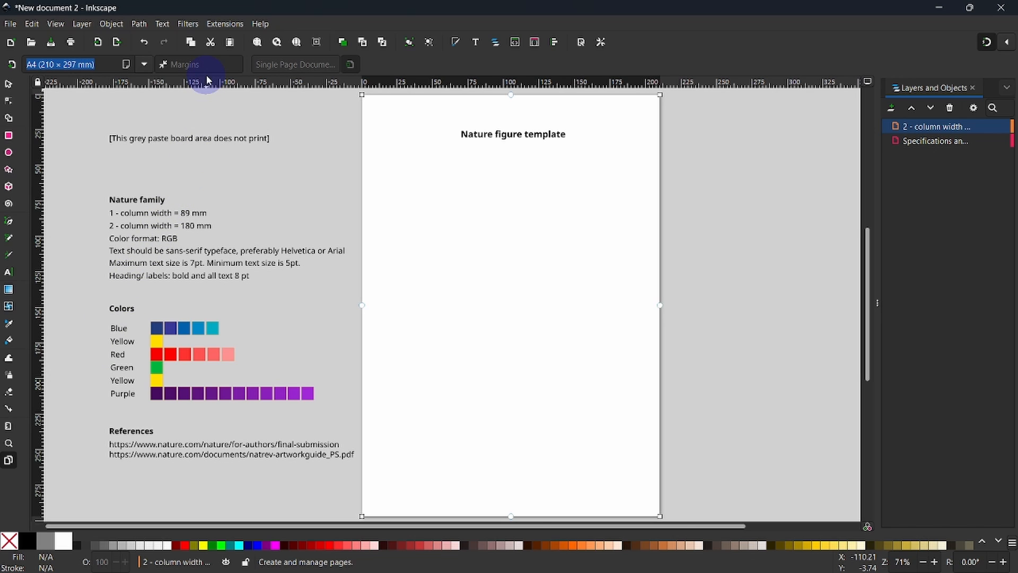
{"action": "left_click", "coordinate": [199, 65]}
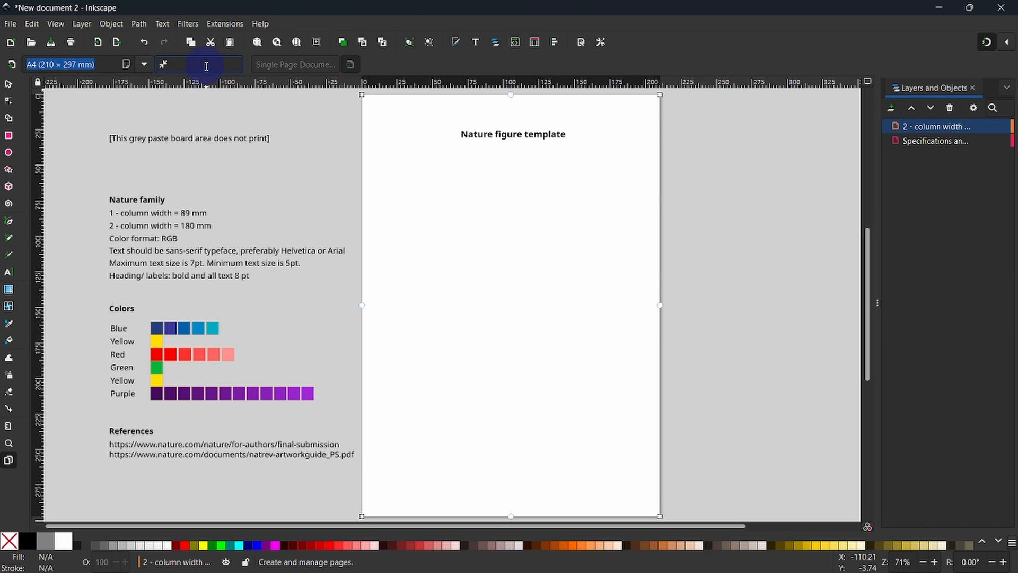
{"action": "left_click", "coordinate": [198, 65]}
{"action": "type", "text": "13.5"}
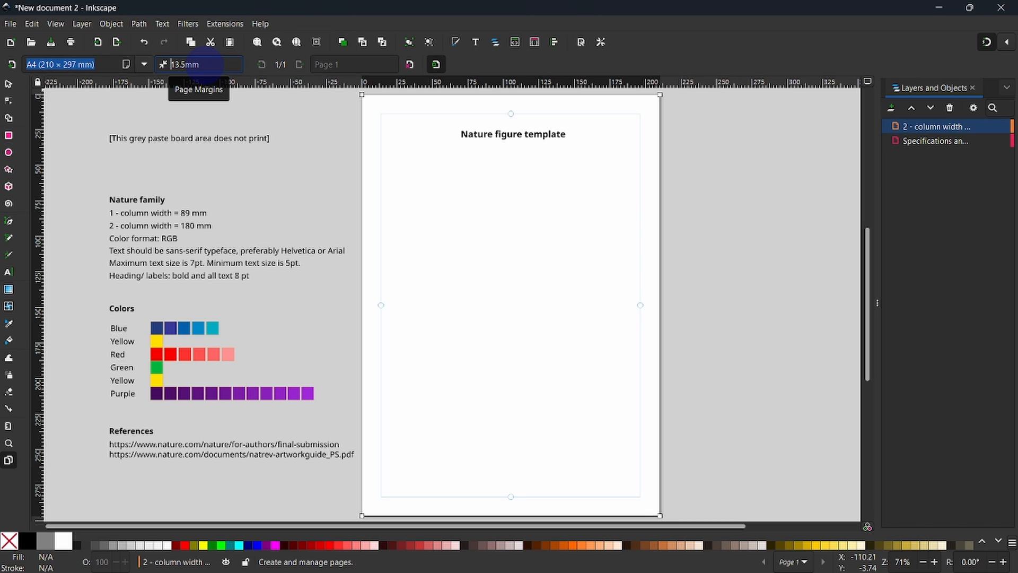
{"action": "mouse_move", "coordinate": [469, 106]}
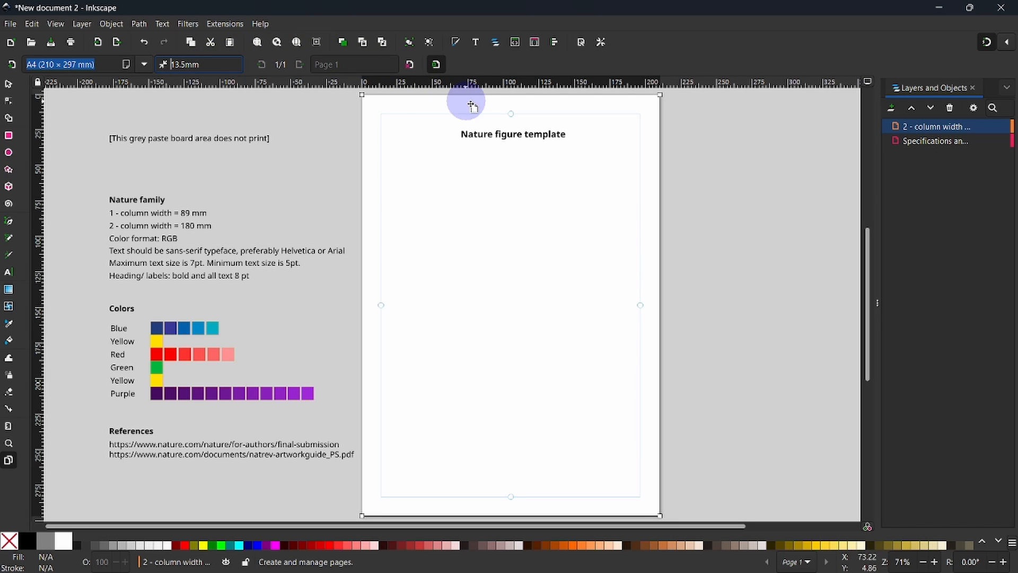
{"action": "mouse_move", "coordinate": [511, 112]}
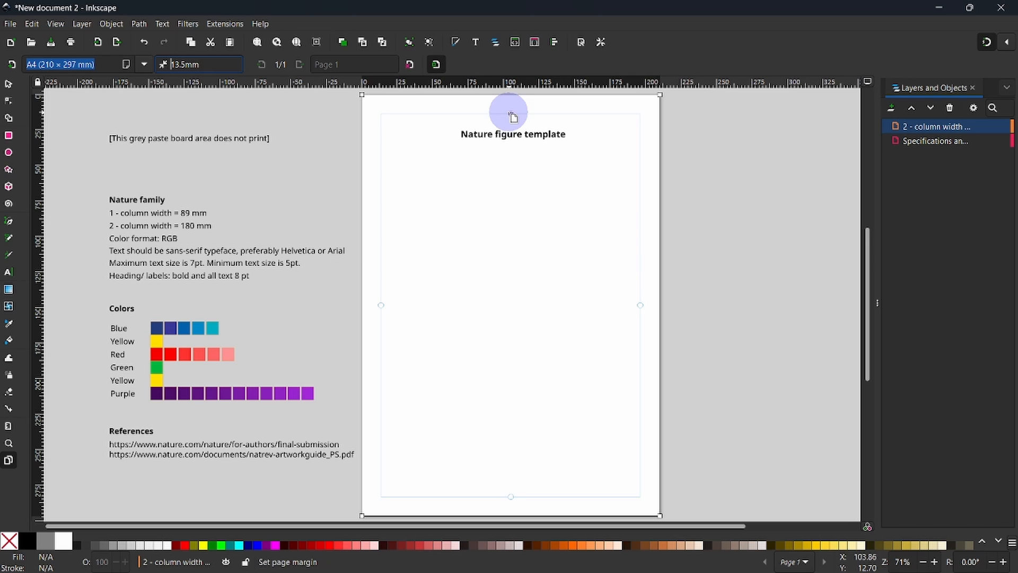
{"action": "mouse_move", "coordinate": [974, 41]}
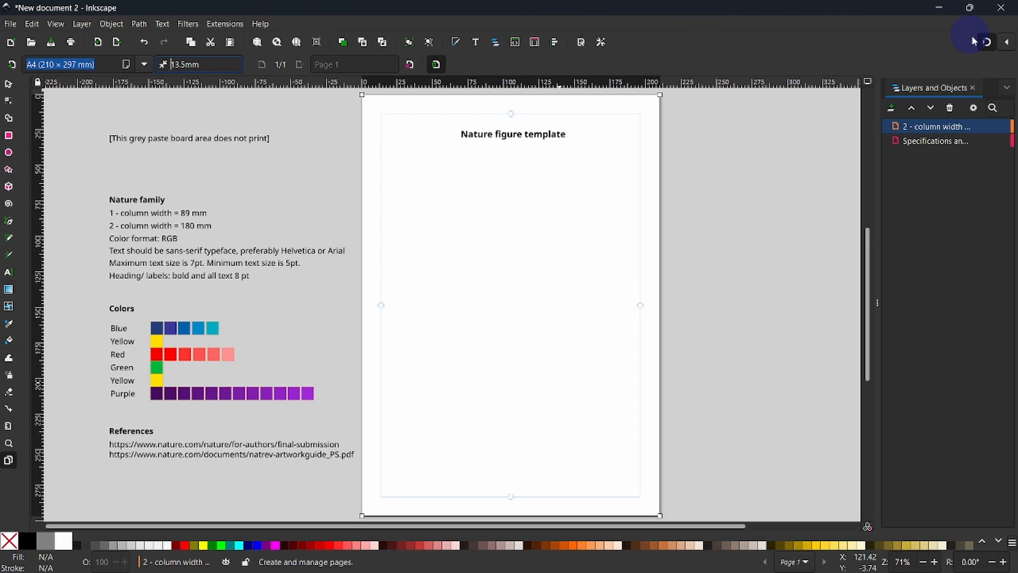
{"action": "mouse_move", "coordinate": [986, 41]}
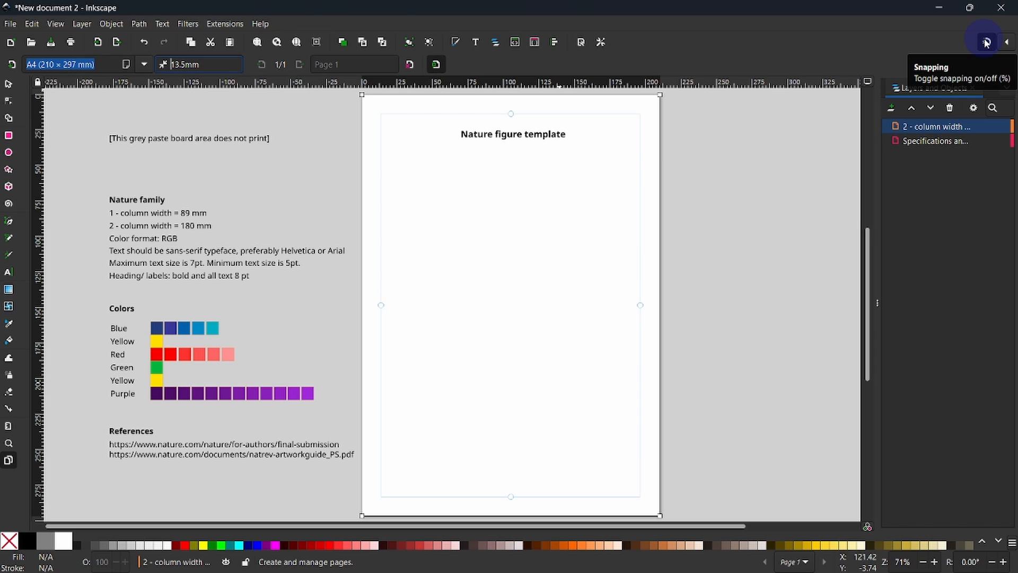
{"action": "mouse_move", "coordinate": [232, 154]}
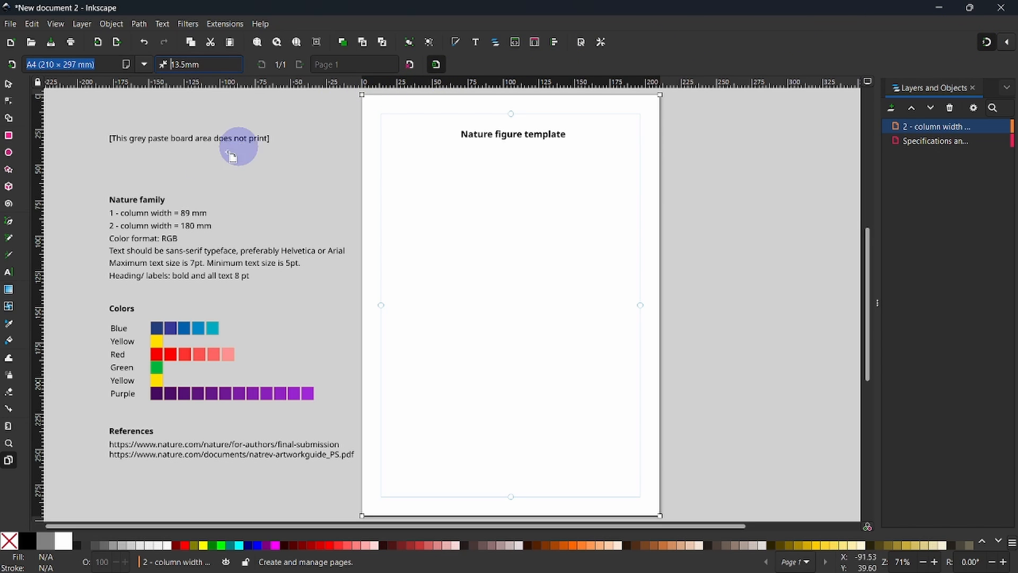
{"action": "mouse_move", "coordinate": [42, 224]}
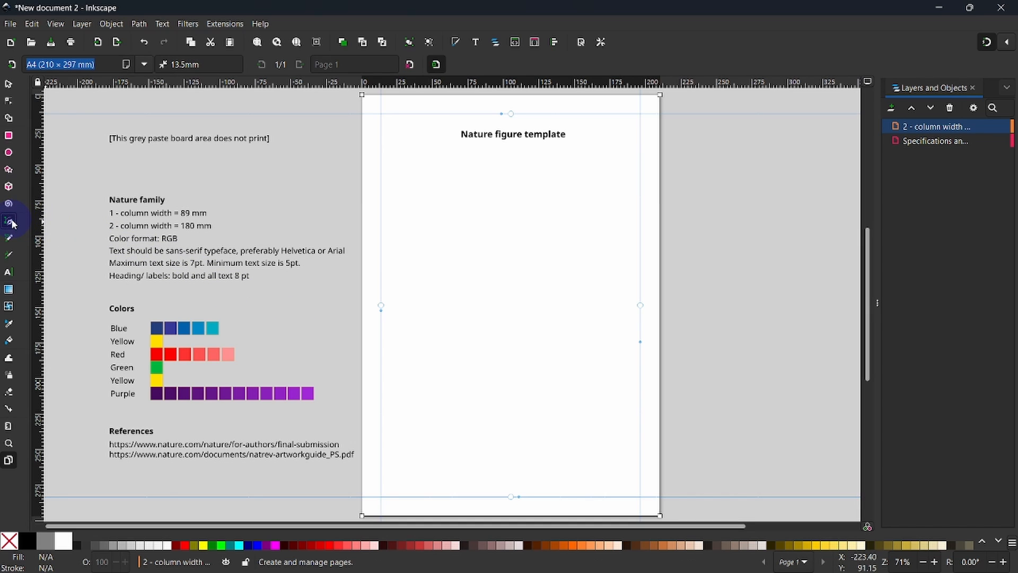
- Trace the margin guide intersections with the Pen tool into a 183 × 270 mm frame
{"action": "left_click", "coordinate": [9, 221]}
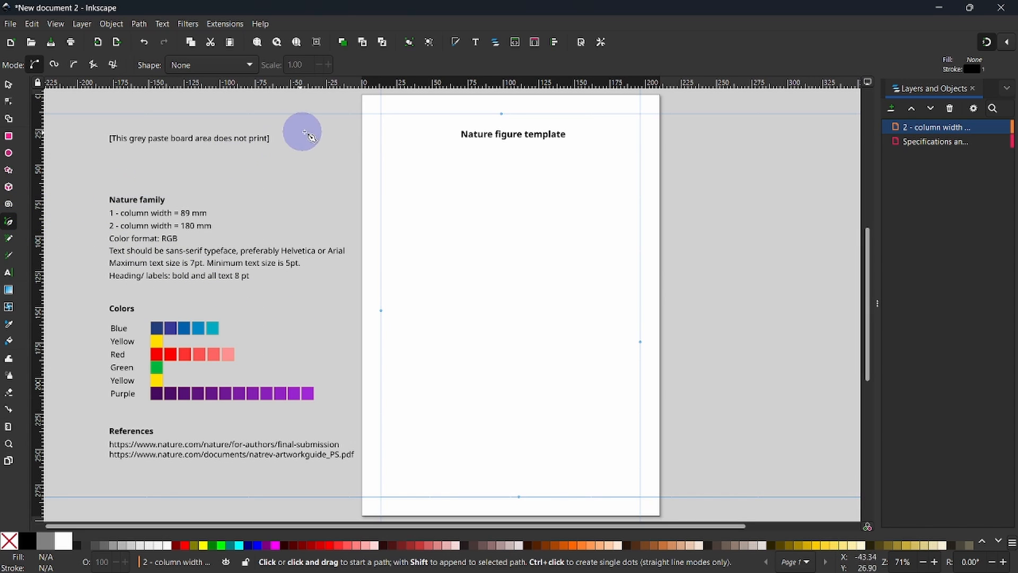
{"action": "mouse_move", "coordinate": [379, 116]}
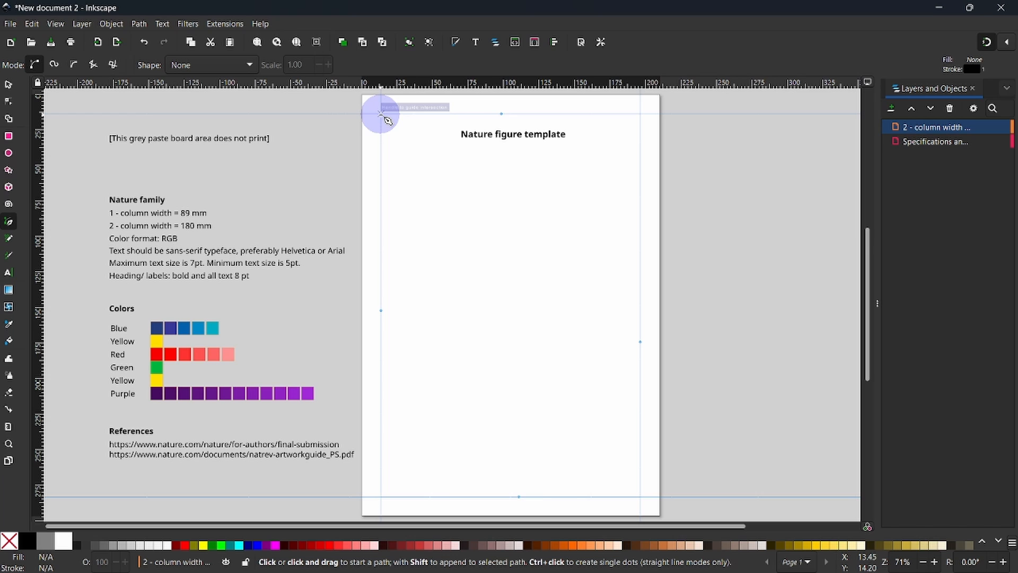
{"action": "mouse_move", "coordinate": [382, 116]}
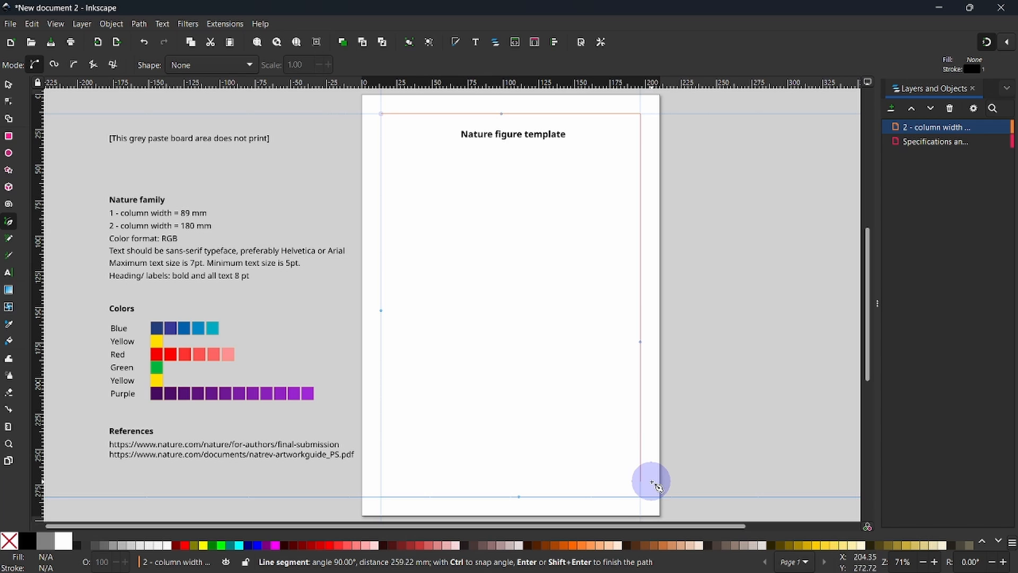
{"action": "mouse_move", "coordinate": [383, 500]}
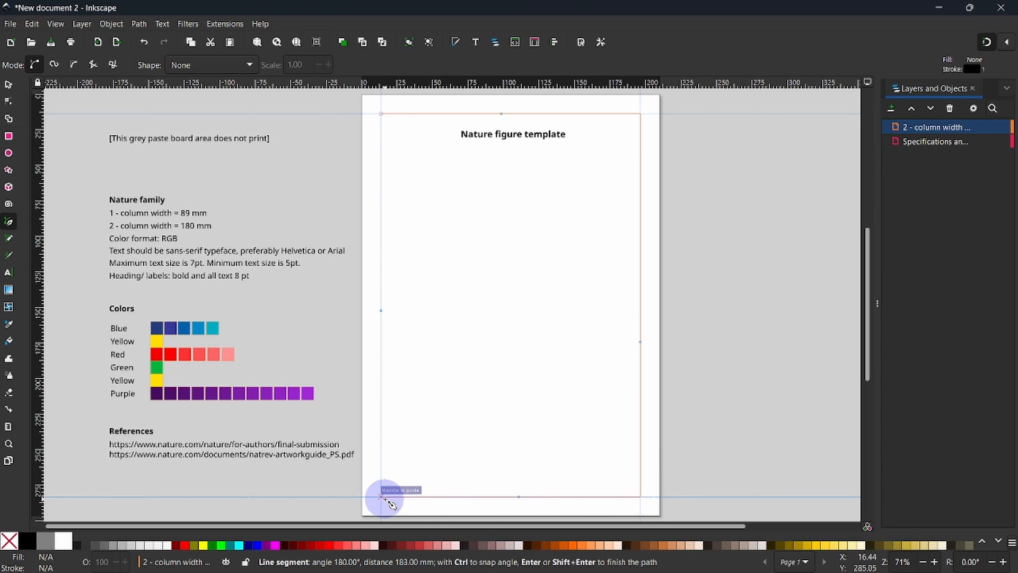
{"action": "mouse_move", "coordinate": [384, 116]}
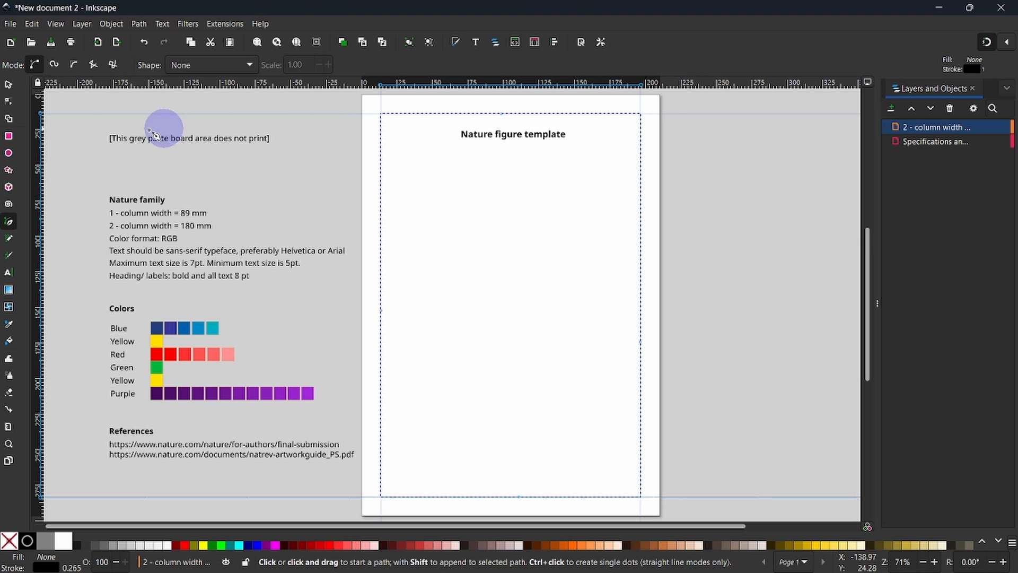
{"action": "mouse_move", "coordinate": [8, 136]}
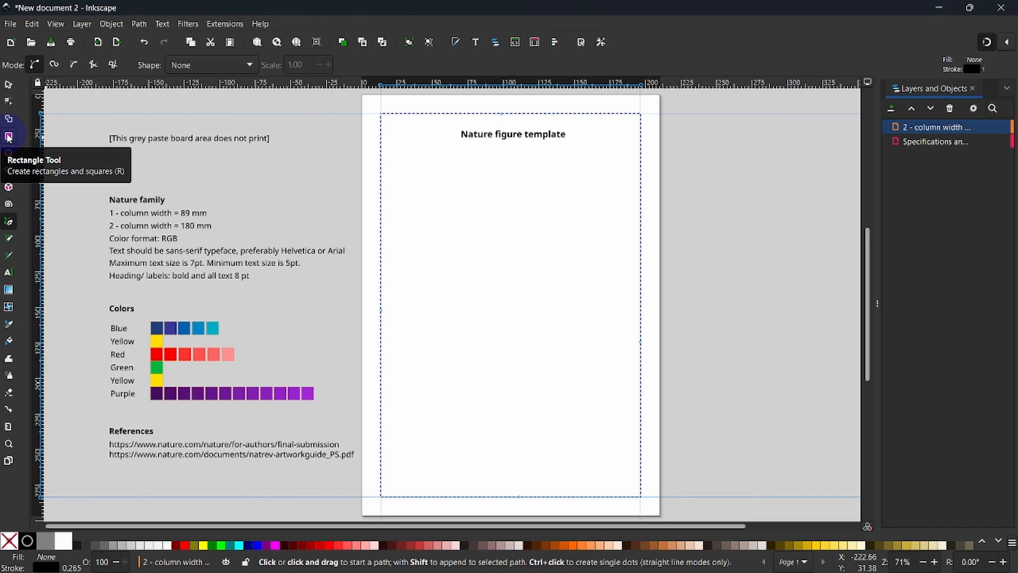
{"action": "mouse_move", "coordinate": [9, 138]}
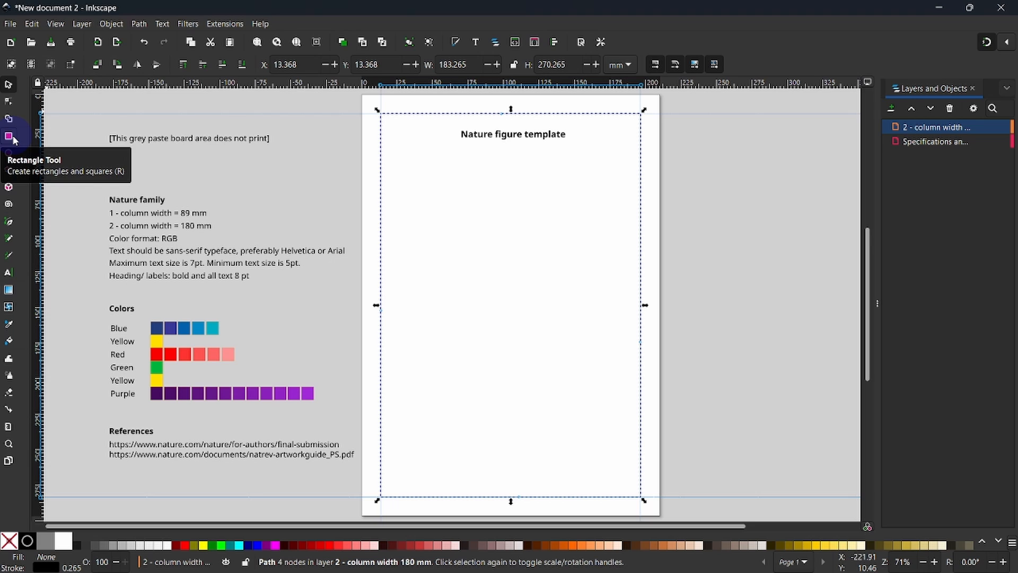
{"action": "left_click", "coordinate": [269, 180]}
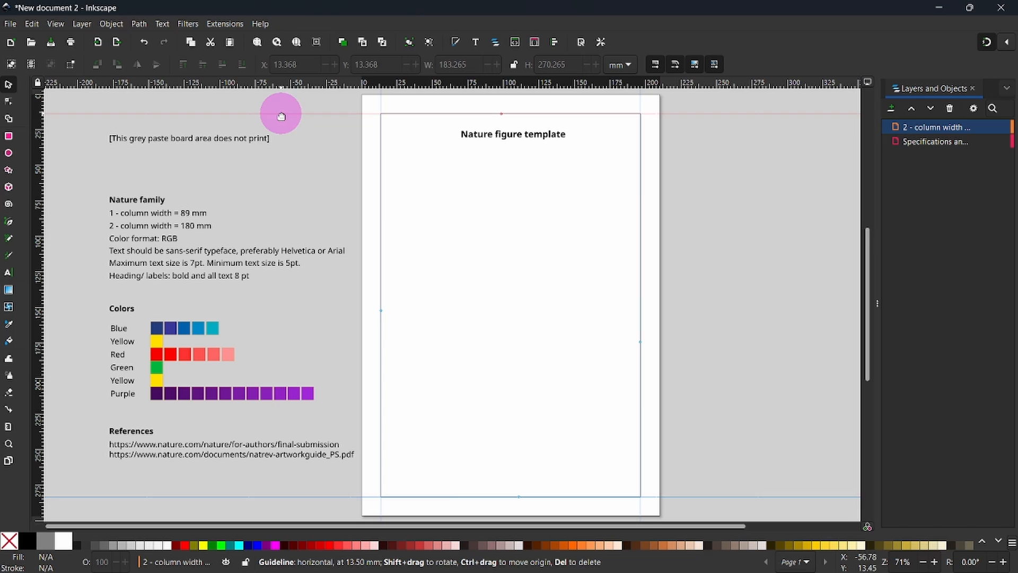
{"action": "mouse_move", "coordinate": [279, 76]}
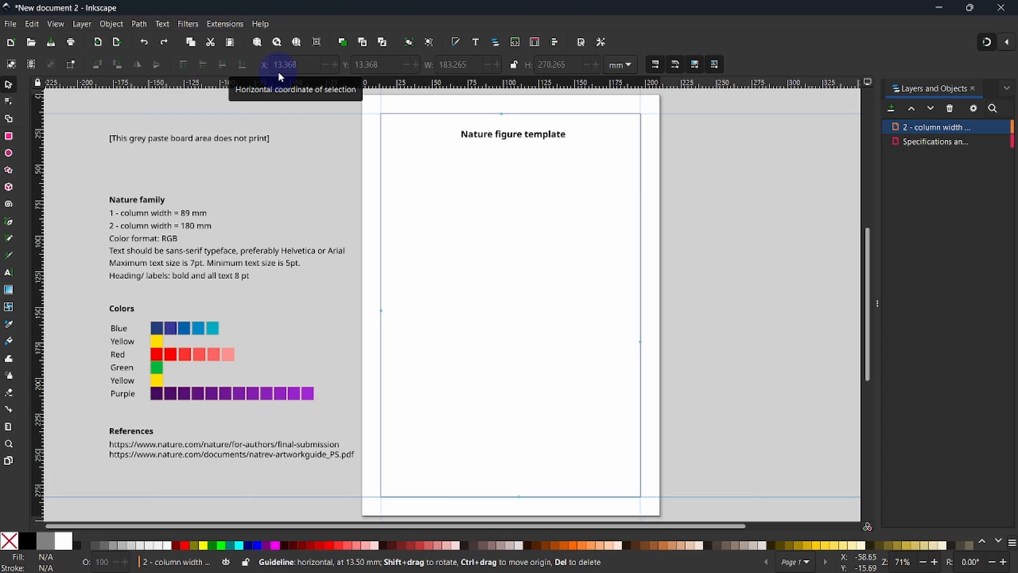
{"action": "mouse_move", "coordinate": [101, 156]}
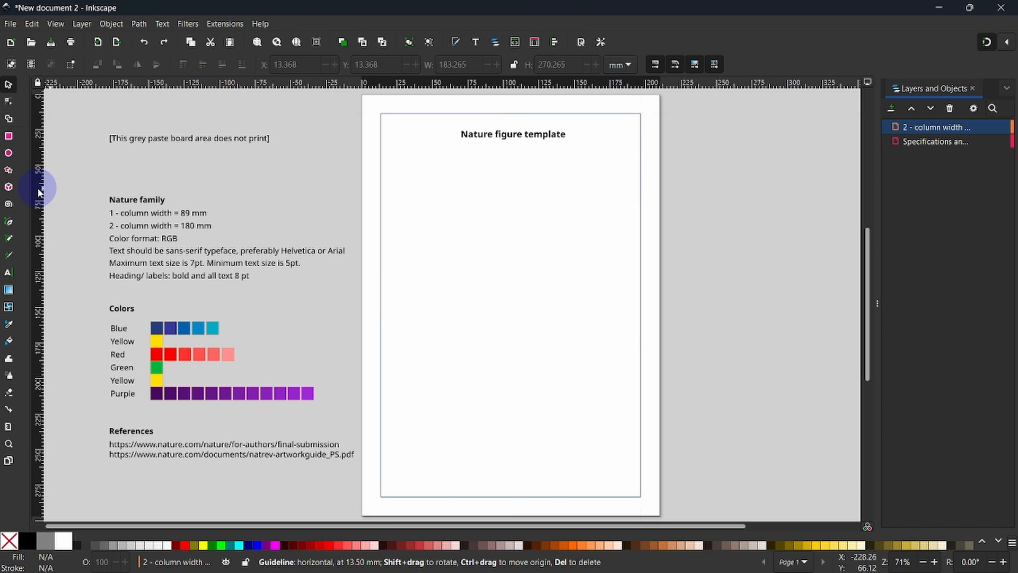
{"action": "mouse_move", "coordinate": [38, 187]}
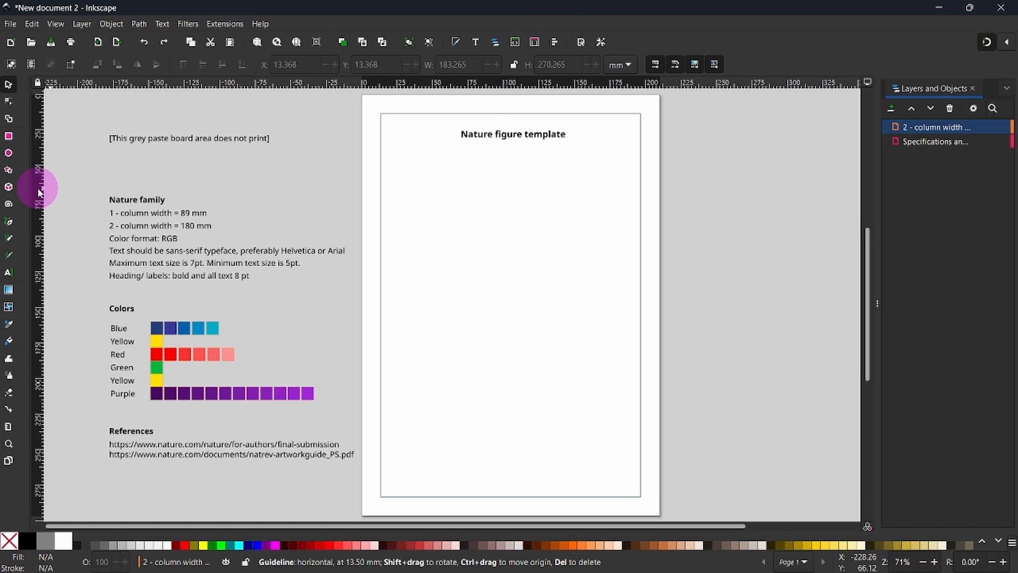
{"action": "mouse_move", "coordinate": [38, 188]}
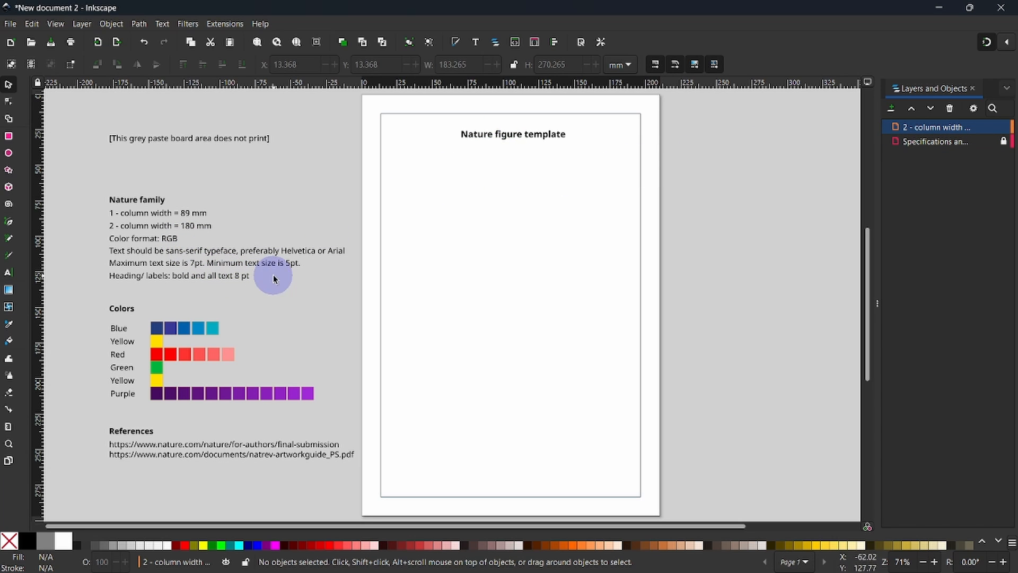
{"action": "mouse_move", "coordinate": [361, 261]}
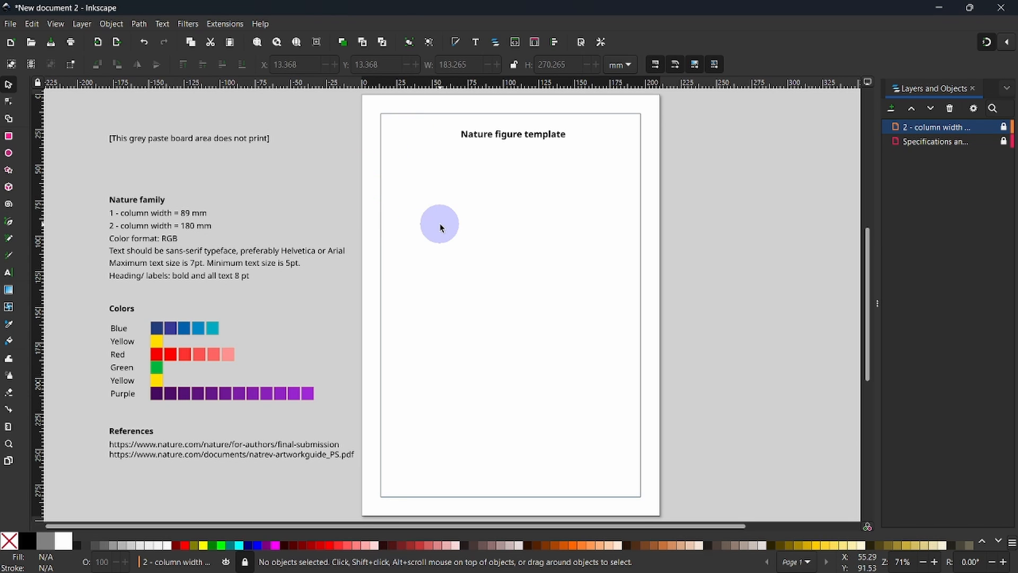
{"action": "mouse_move", "coordinate": [440, 226]}
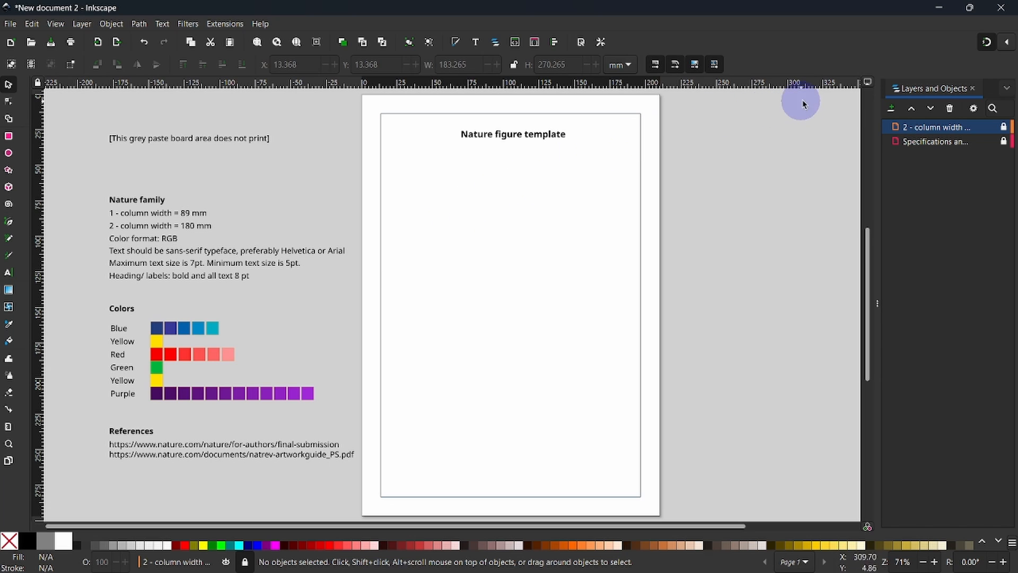
{"action": "mouse_move", "coordinate": [892, 103]}
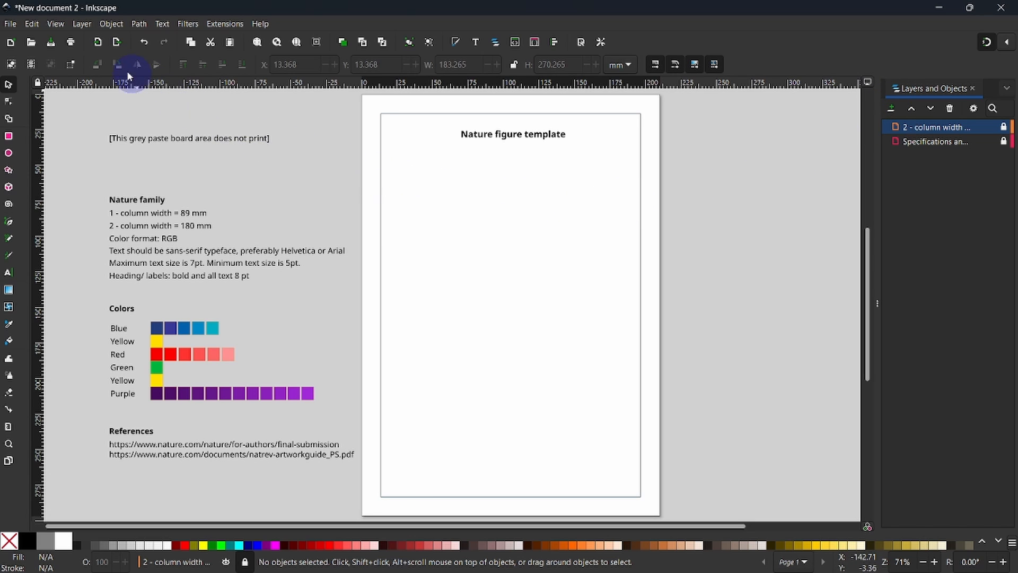
- Add a layer named '1.5 - column width 136 mm' above the current layer
{"action": "left_click", "coordinate": [81, 24]}
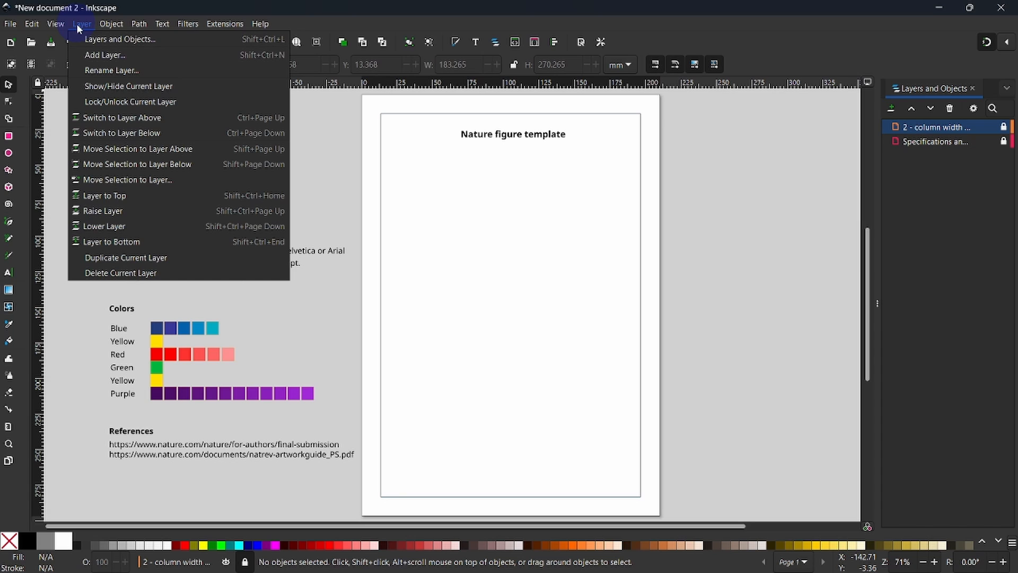
{"action": "left_click", "coordinate": [105, 54]}
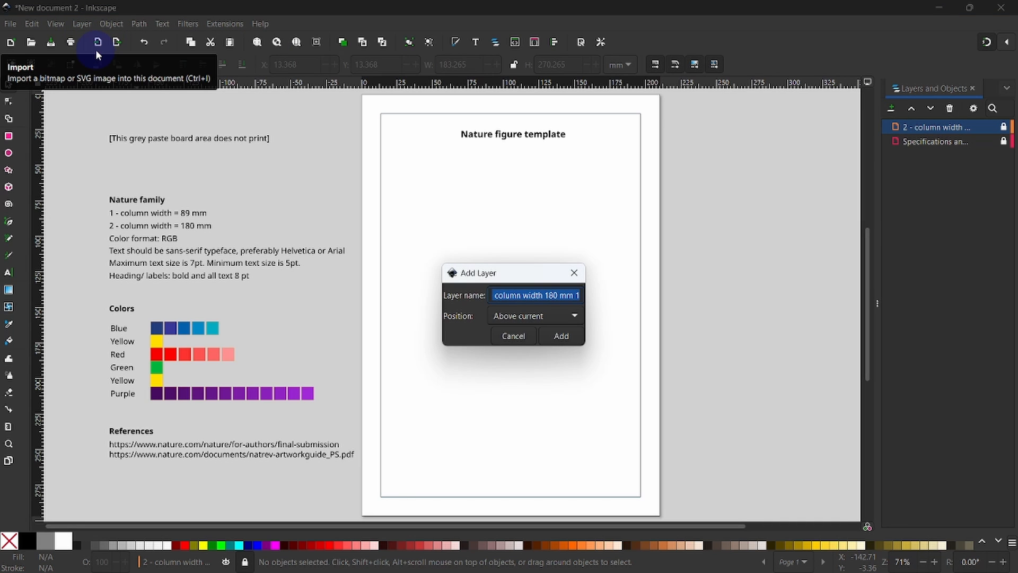
{"action": "mouse_move", "coordinate": [542, 289]}
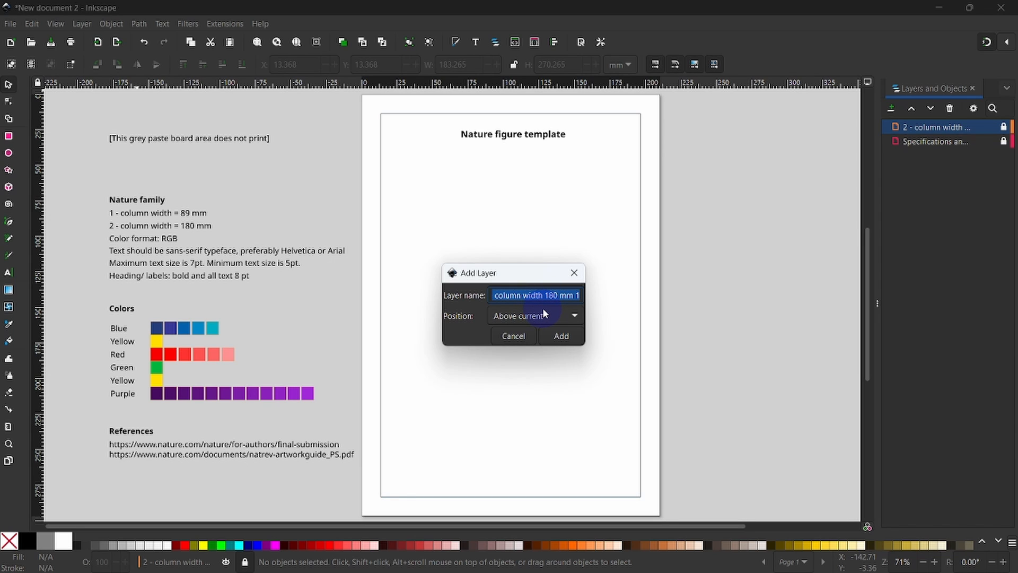
{"action": "mouse_move", "coordinate": [922, 129]}
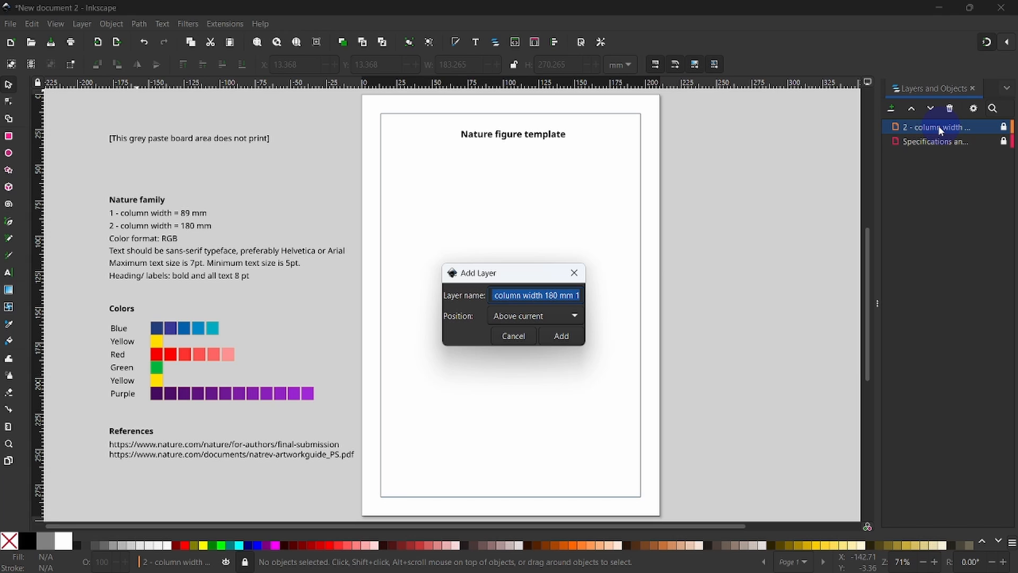
{"action": "left_click", "coordinate": [520, 295]}
{"action": "type", "text": "1.5 - "}
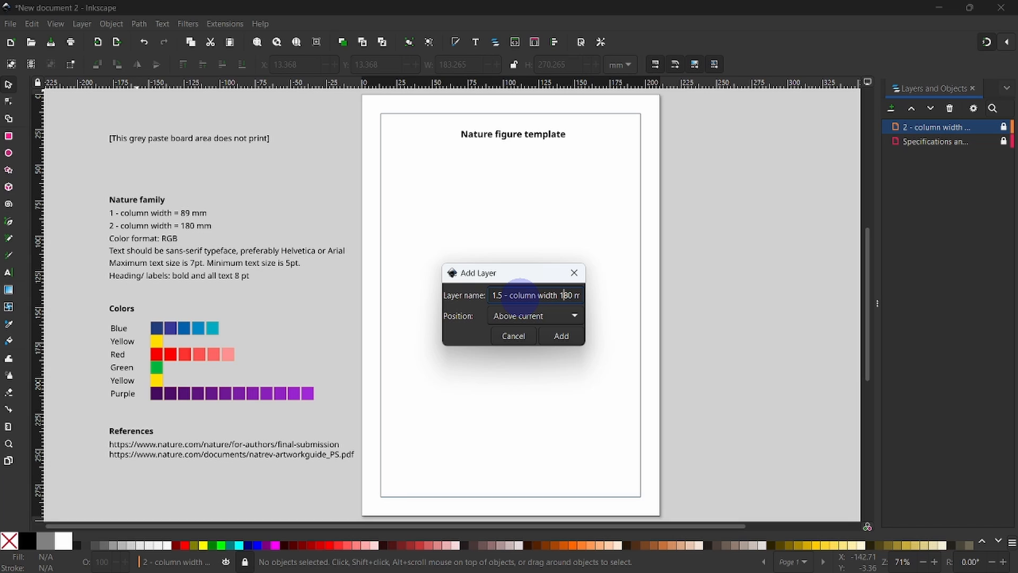
{"action": "type", "text": "136"}
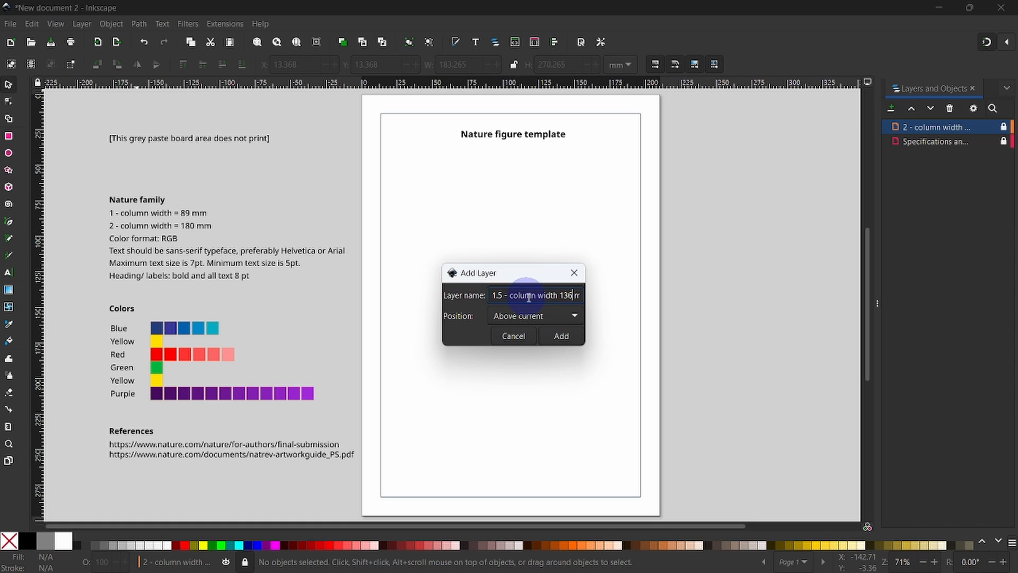
{"action": "left_click", "coordinate": [560, 336]}
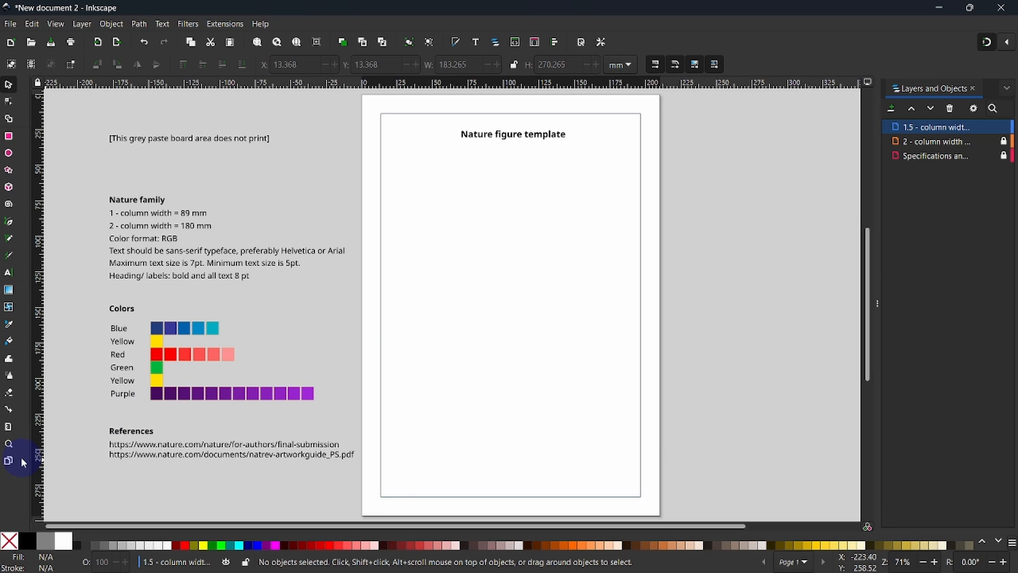
- Switch to the Pages tool to set a 37 mm page margin
{"action": "left_click", "coordinate": [9, 460]}
{"action": "type", "text": "37"}
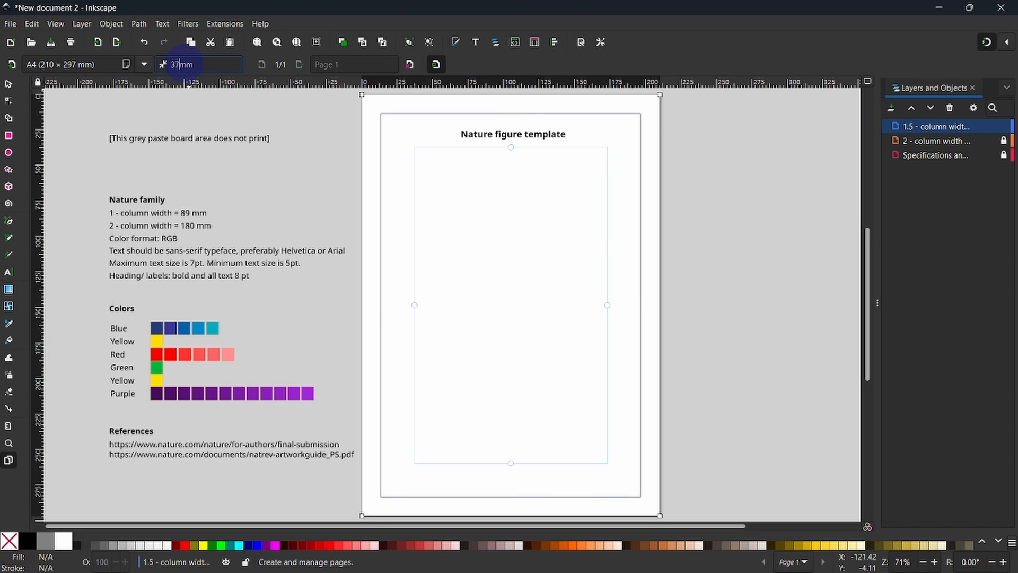
{"action": "mouse_move", "coordinate": [486, 133]}
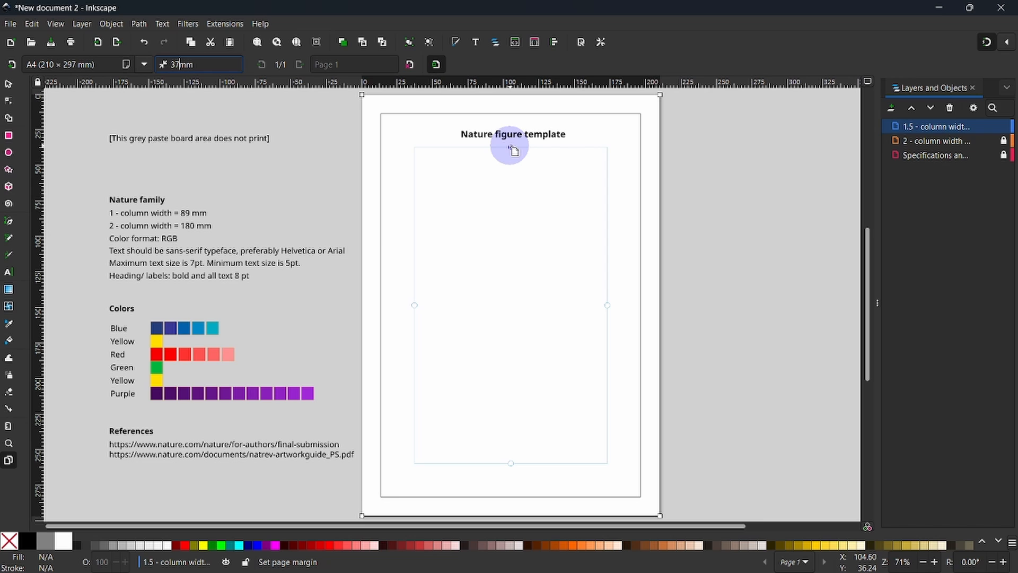
{"action": "mouse_move", "coordinate": [510, 142]}
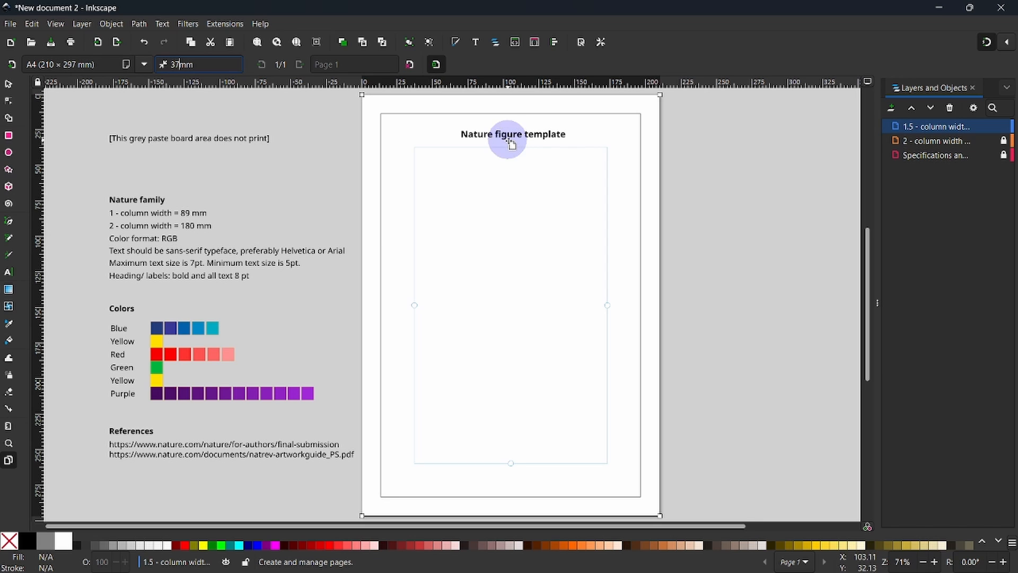
{"action": "mouse_move", "coordinate": [518, 498]}
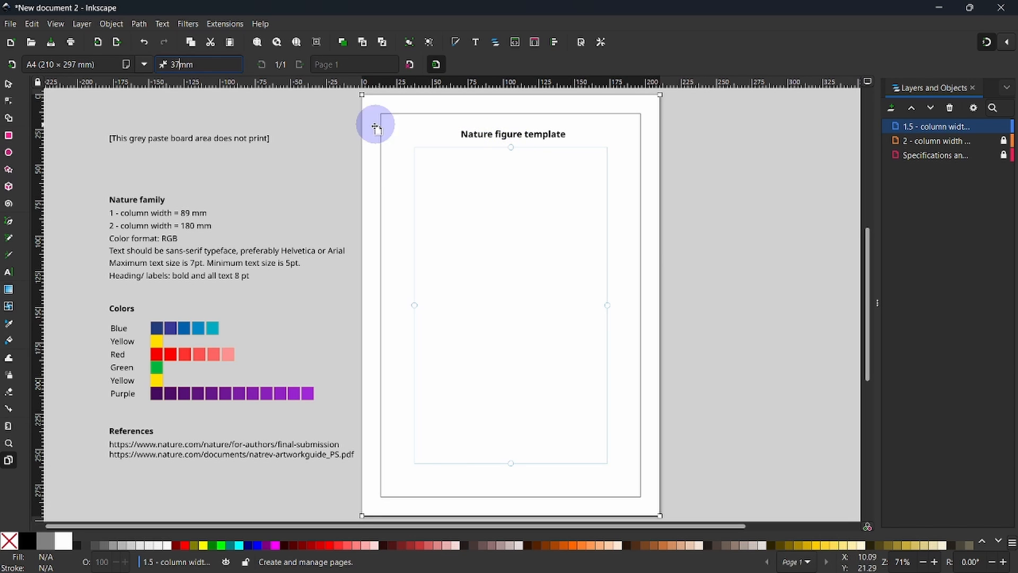
- Return to the Selector tool, finishing the 37 mm margin edit
{"action": "left_click", "coordinate": [9, 85]}
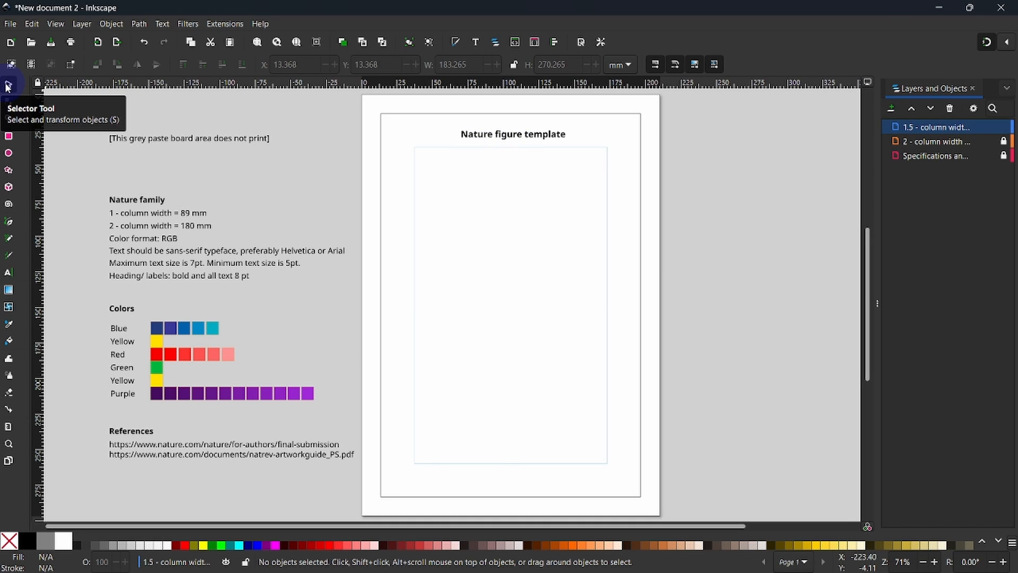
{"action": "mouse_move", "coordinate": [13, 101]}
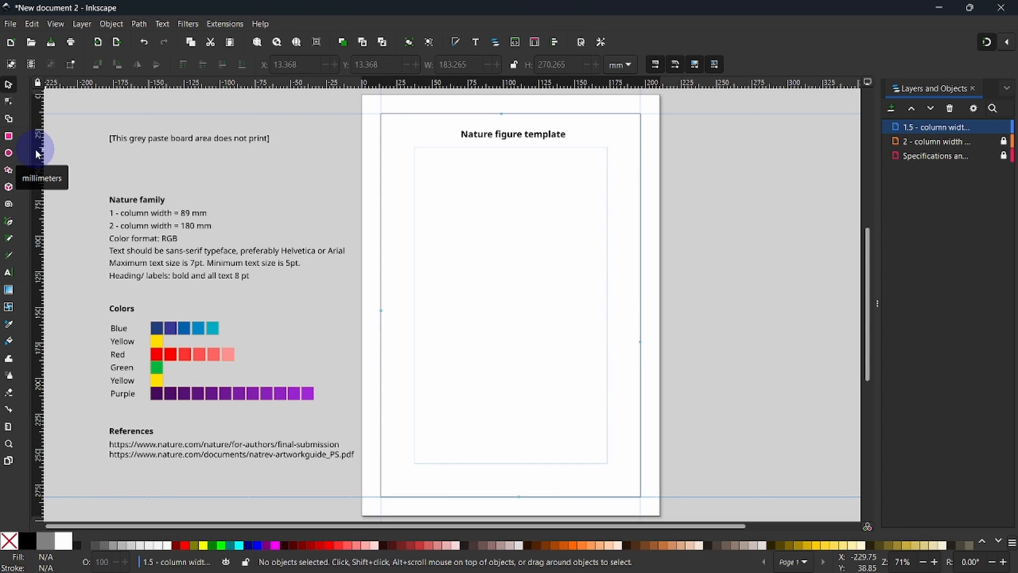
{"action": "mouse_move", "coordinate": [363, 284]}
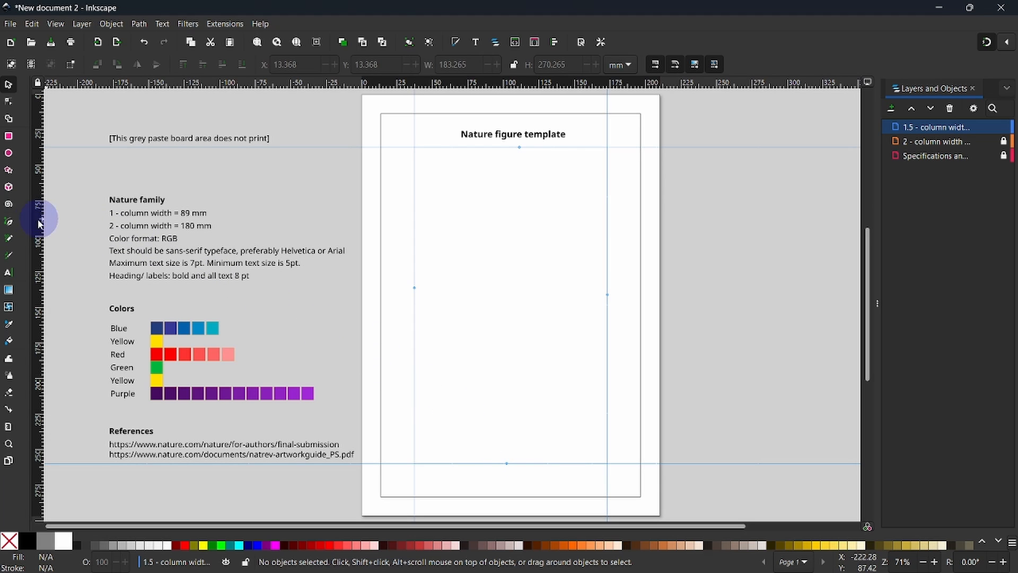
- Choose the Pen (Bezier) tool to trace the 136 mm outline
{"action": "left_click", "coordinate": [9, 220]}
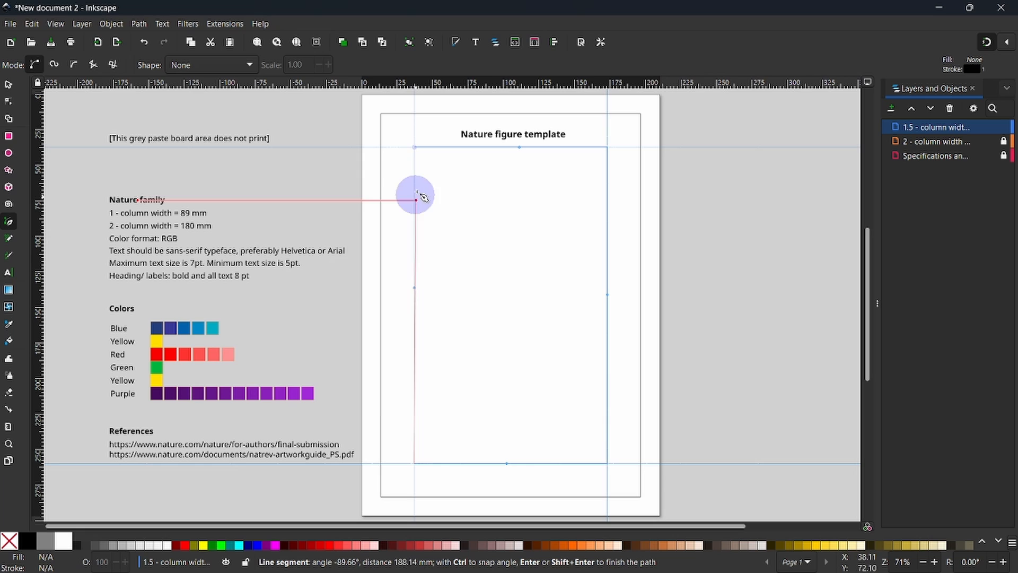
{"action": "mouse_move", "coordinate": [414, 150]}
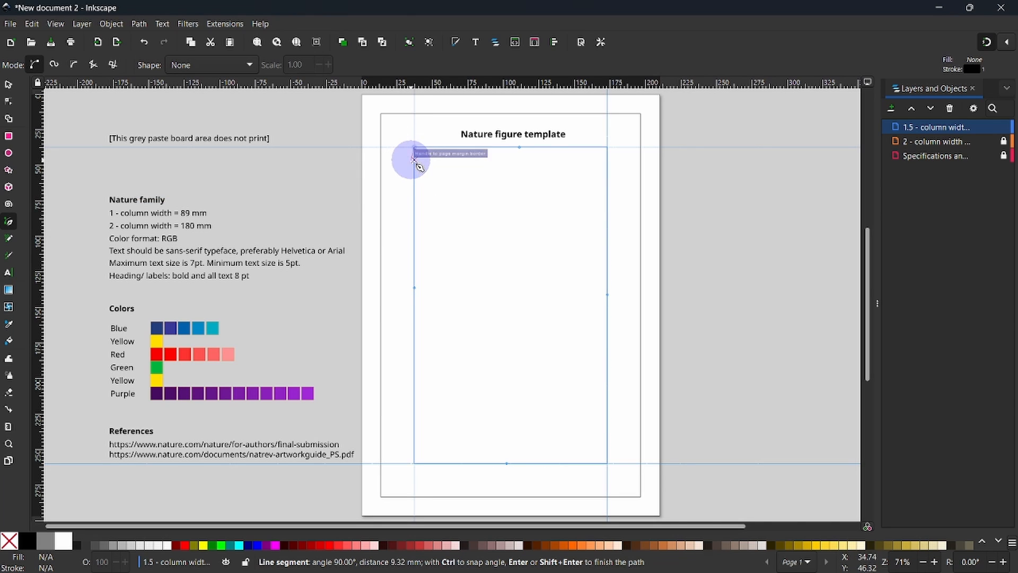
{"action": "mouse_move", "coordinate": [425, 182]}
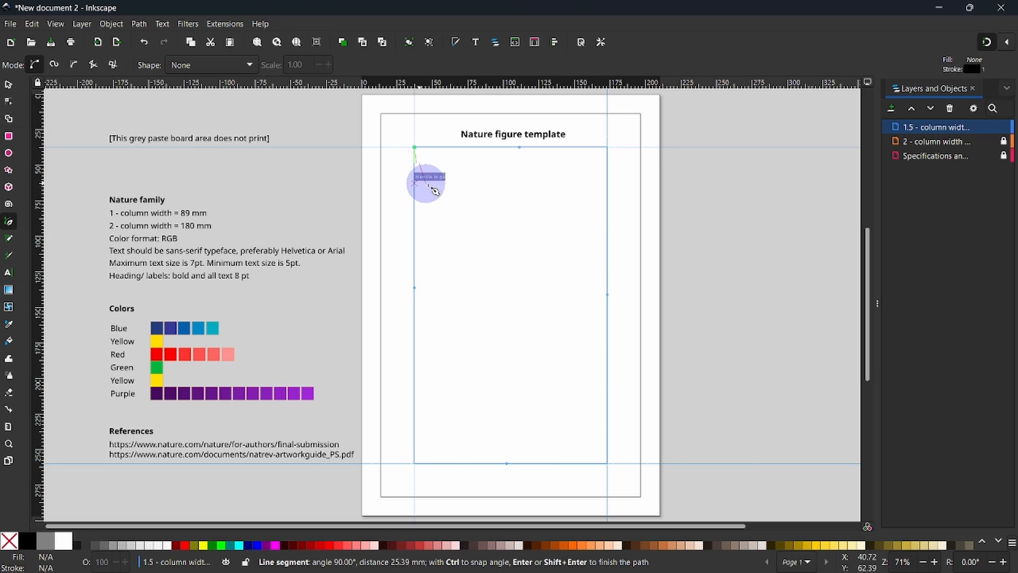
{"action": "mouse_move", "coordinate": [526, 254]}
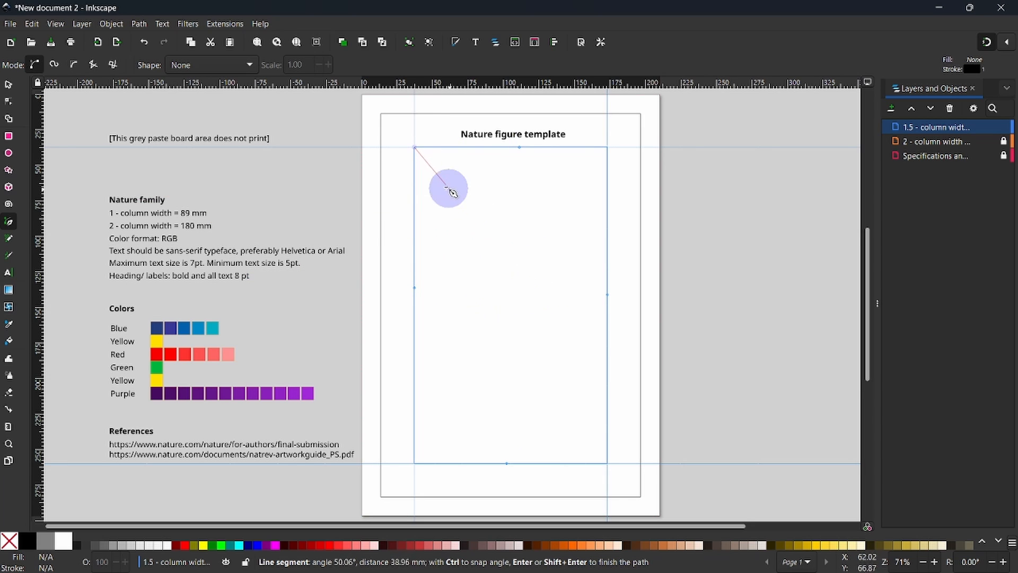
{"action": "mouse_move", "coordinate": [416, 148]}
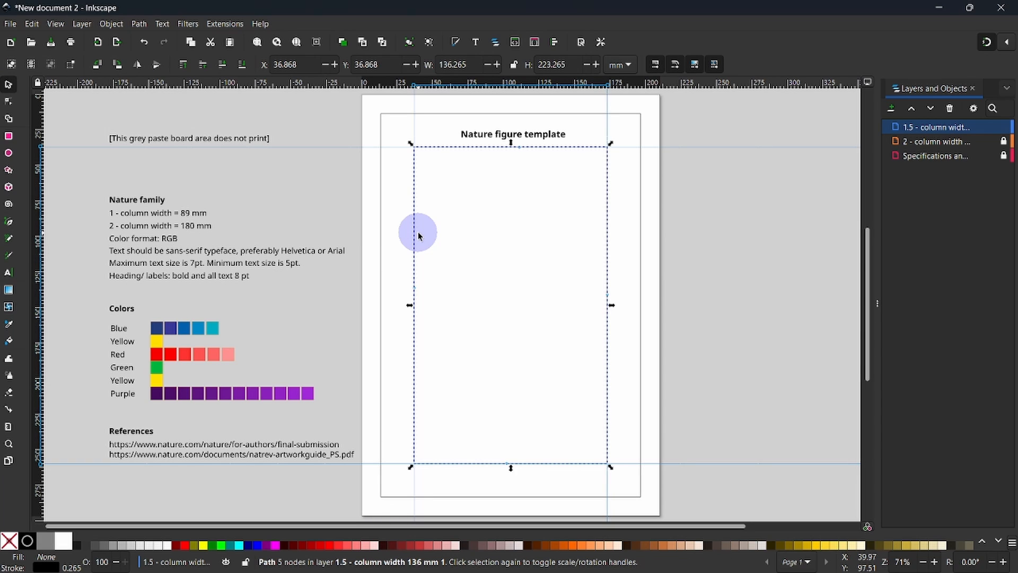
- Complete the 136 × 223 mm outline and deselect it
{"action": "left_click_drag", "start_coordinate": [418, 232], "coordinate": [439, 222]}
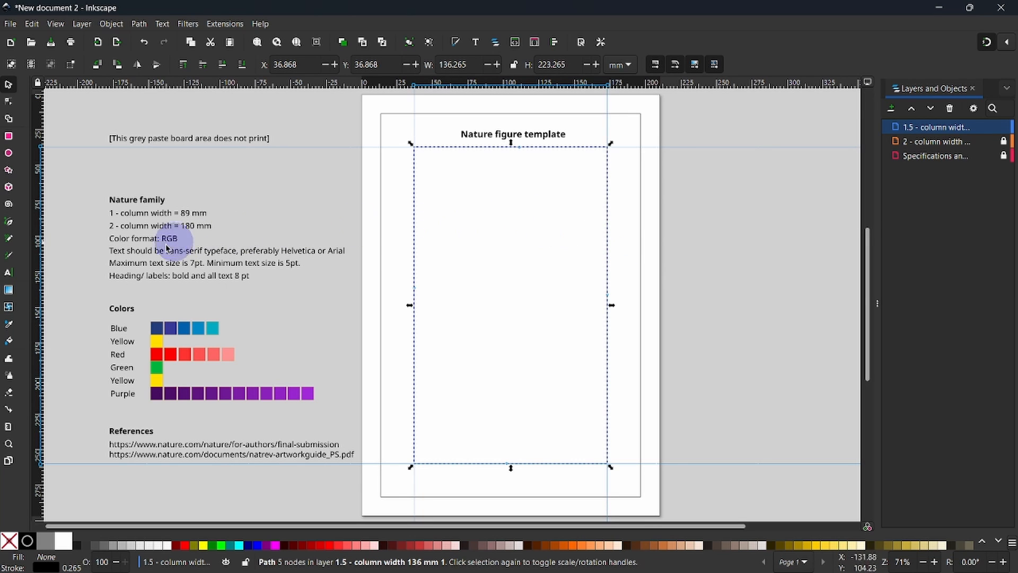
{"action": "mouse_move", "coordinate": [35, 284]}
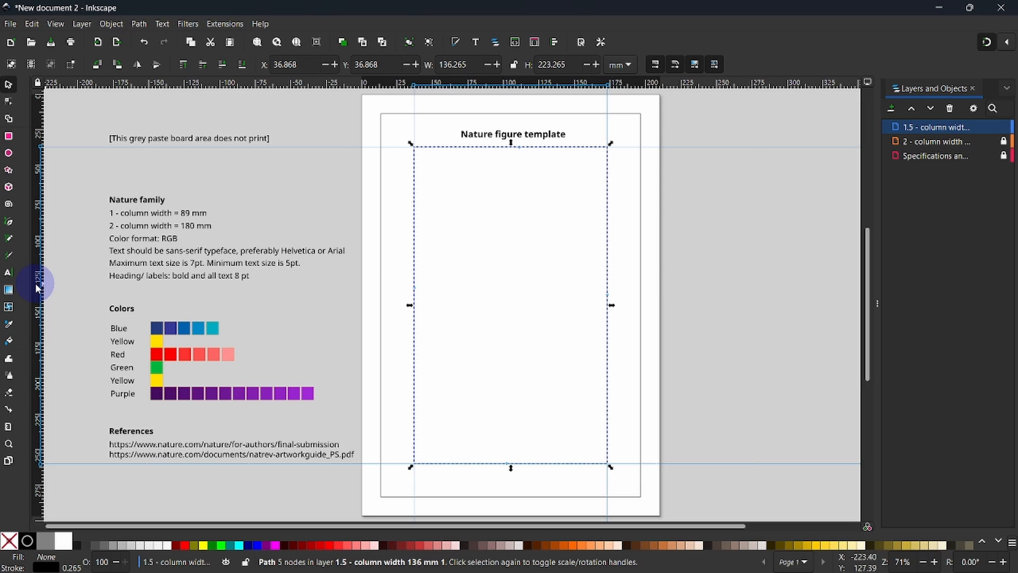
{"action": "mouse_move", "coordinate": [269, 191]}
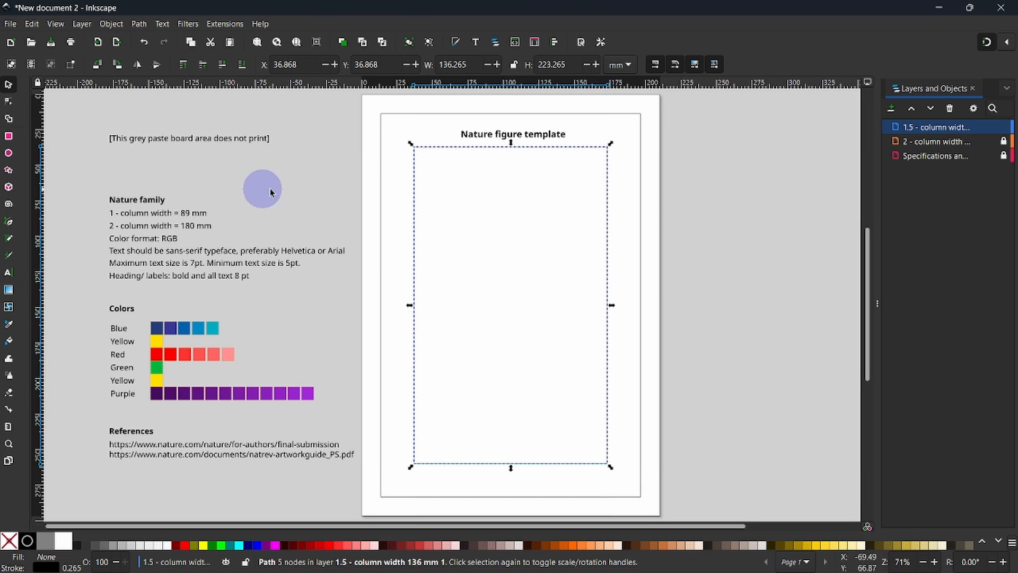
{"action": "left_click", "coordinate": [310, 187]}
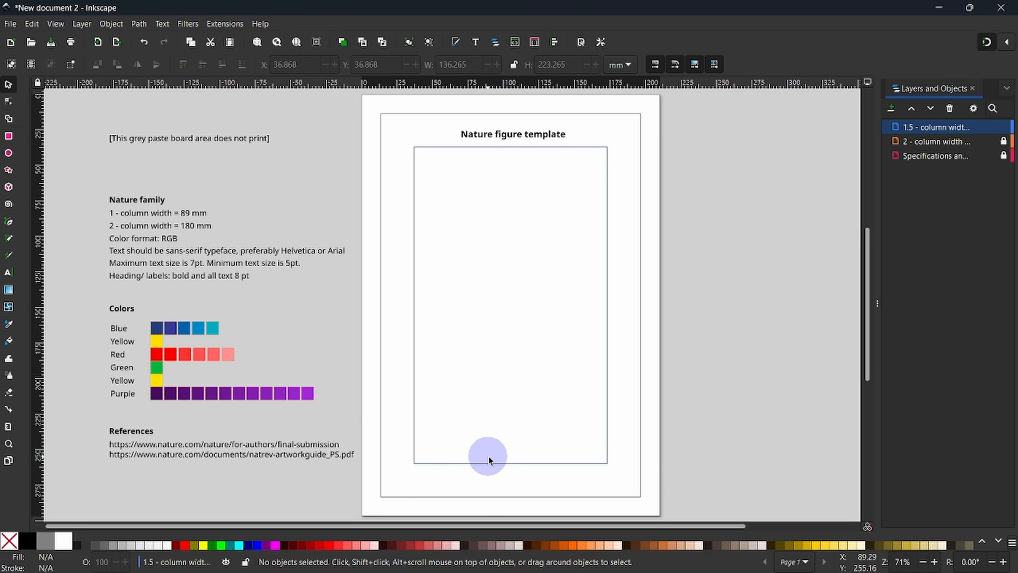
{"action": "left_click", "coordinate": [488, 455]}
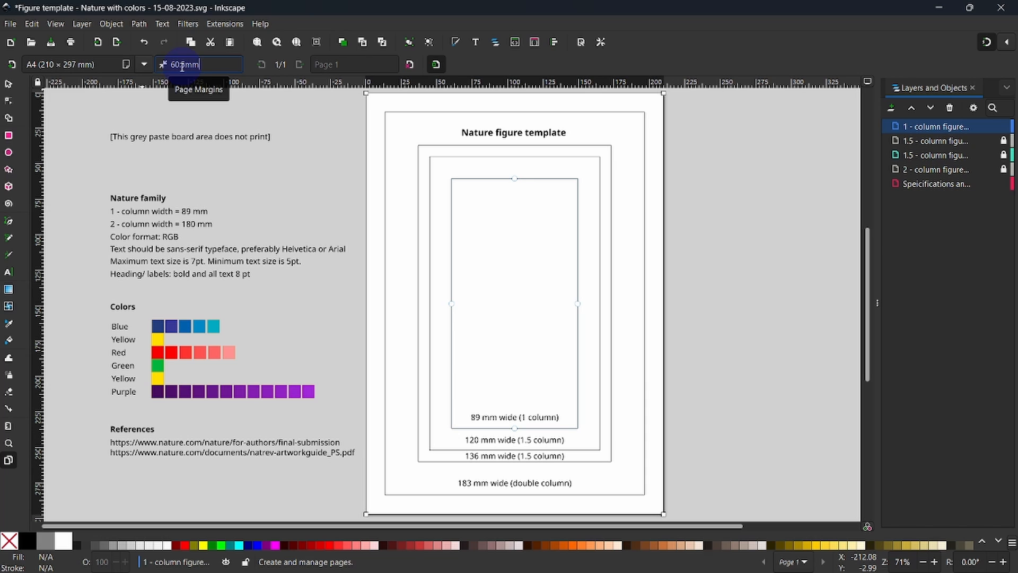
- Adjust the page margin to 60.5 mm to match the 89 mm box
{"action": "left_click", "coordinate": [8, 84]}
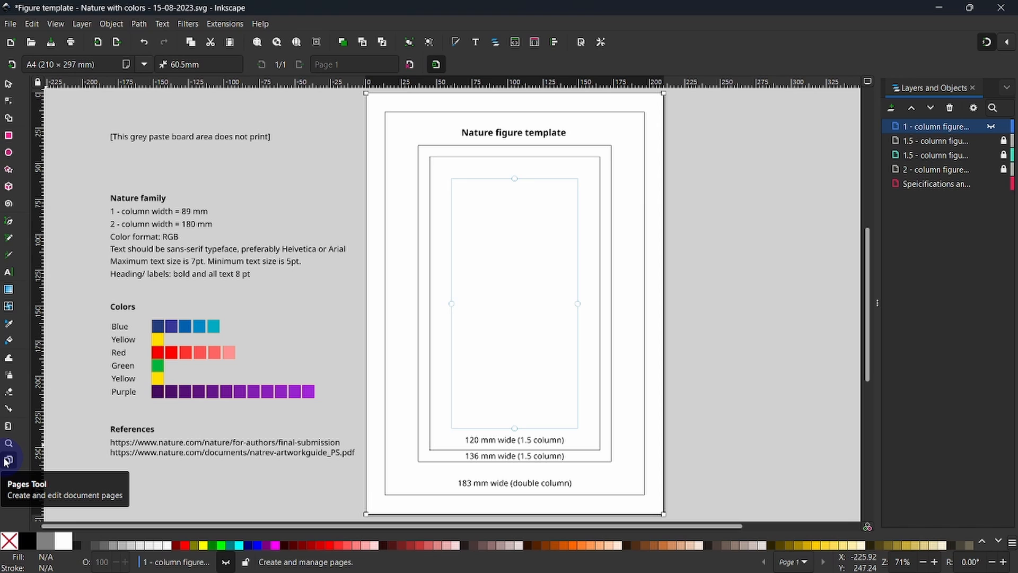
{"action": "mouse_move", "coordinate": [62, 310]}
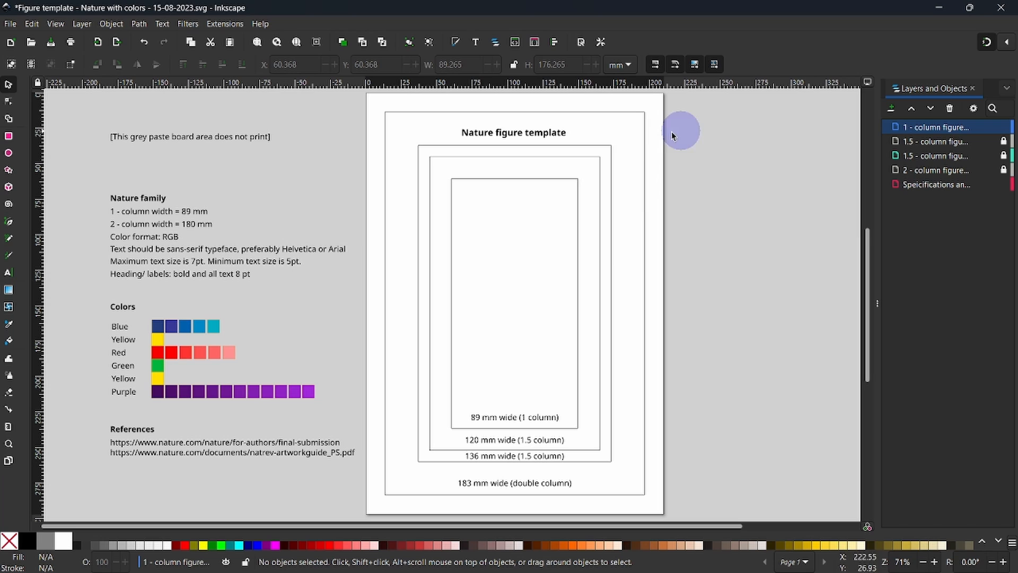
{"action": "mouse_move", "coordinate": [508, 343]}
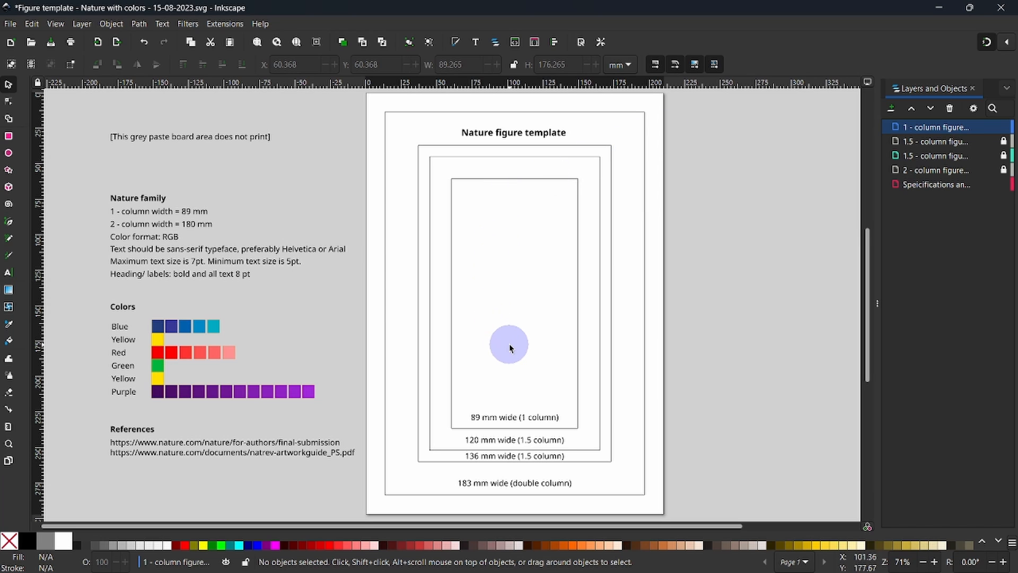
{"action": "mouse_move", "coordinate": [510, 357]}
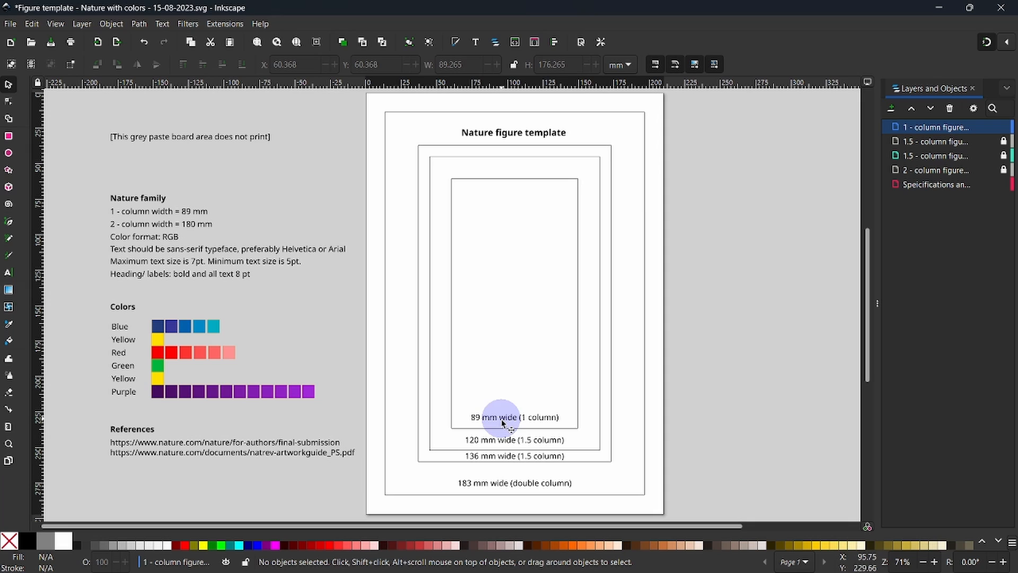
{"action": "mouse_move", "coordinate": [518, 487]}
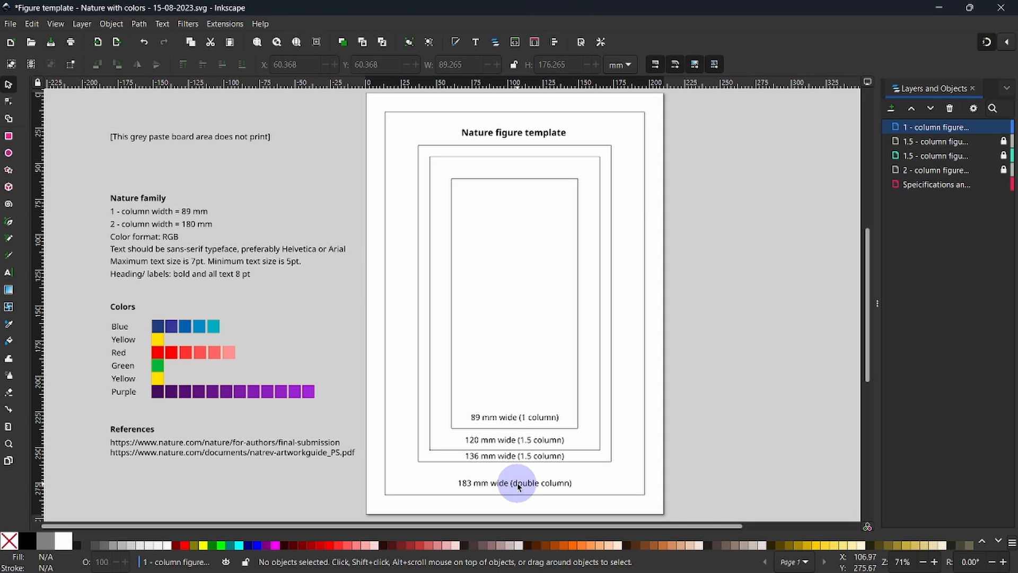
{"action": "mouse_move", "coordinate": [538, 487]}
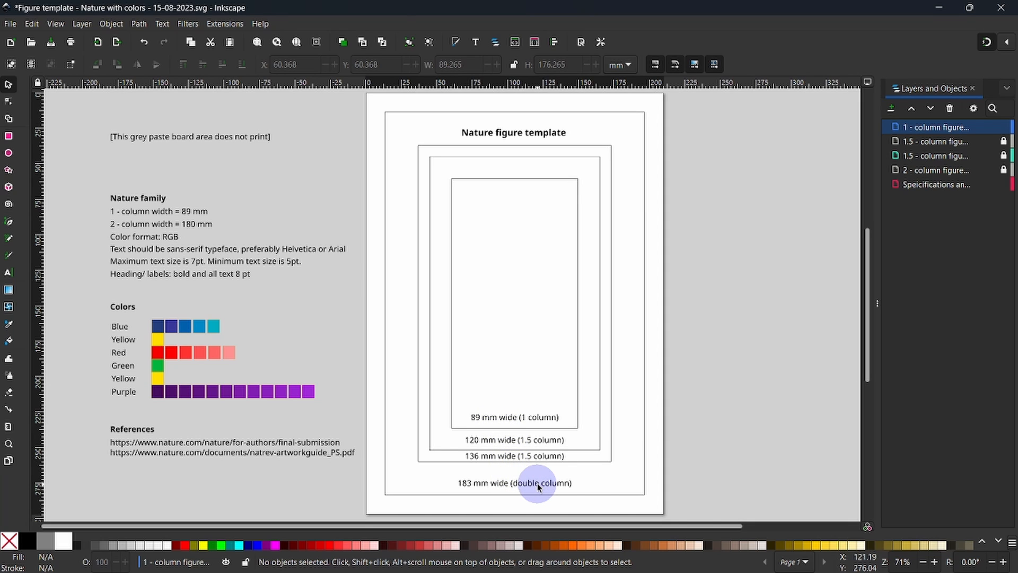